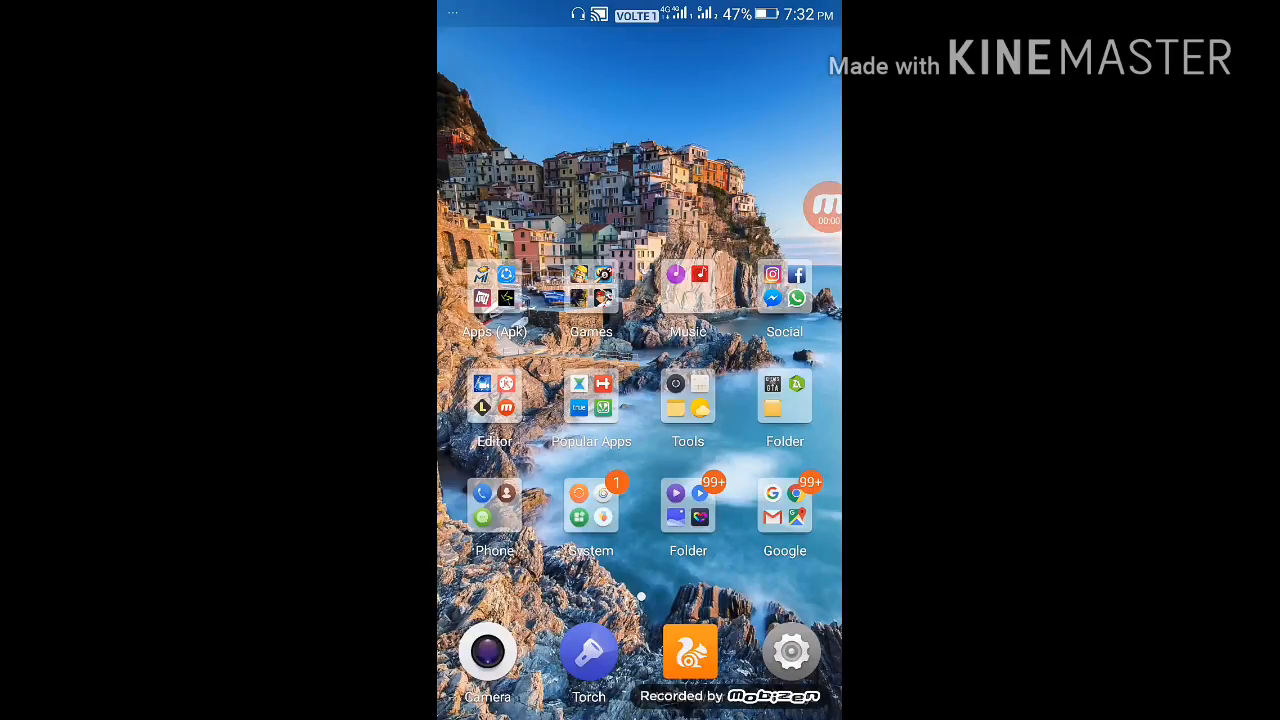
# - Launch Chrome from the Google apps folder and load YouTube's mobile home page
pyautogui.click(784, 516)
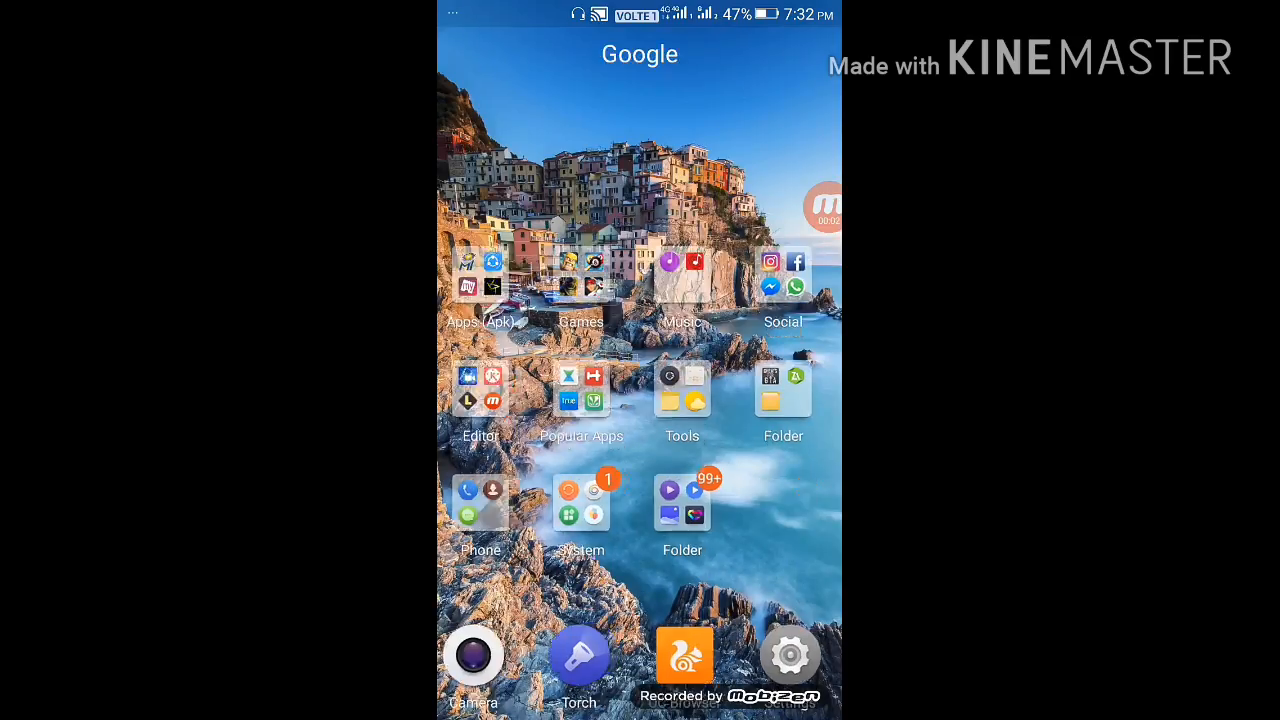
pyautogui.click(684, 656)
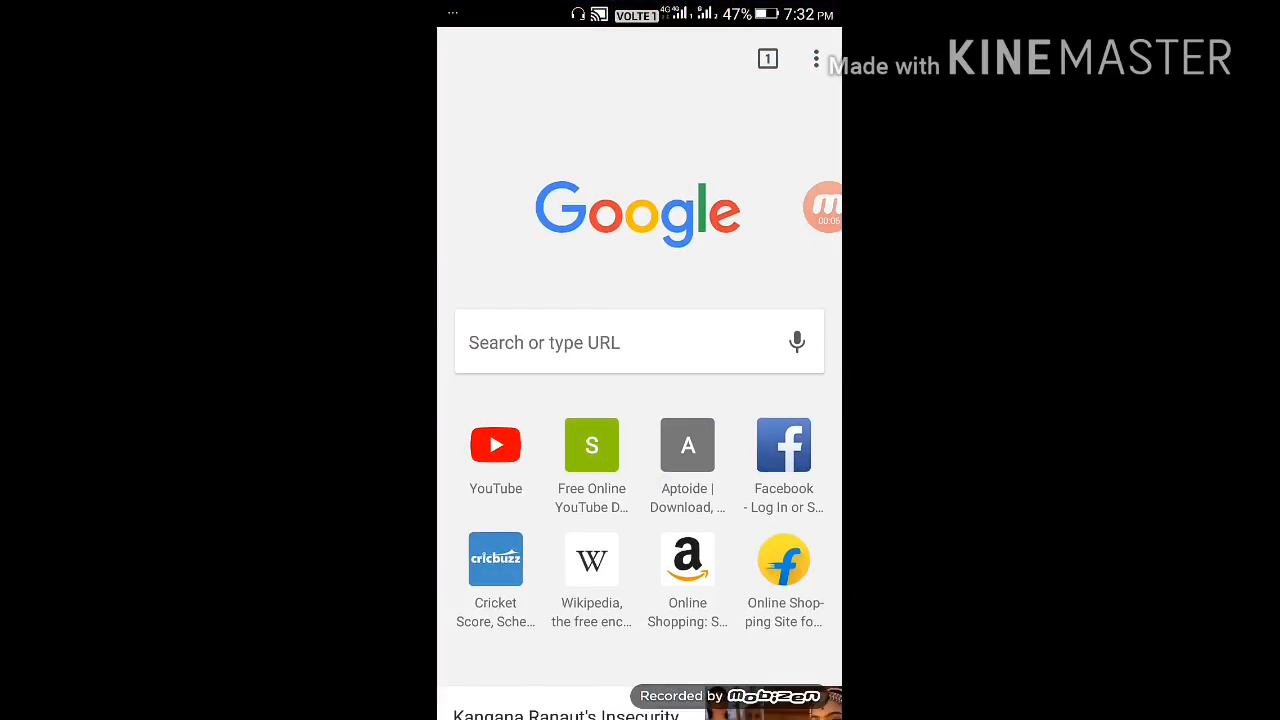
pyautogui.click(640, 342)
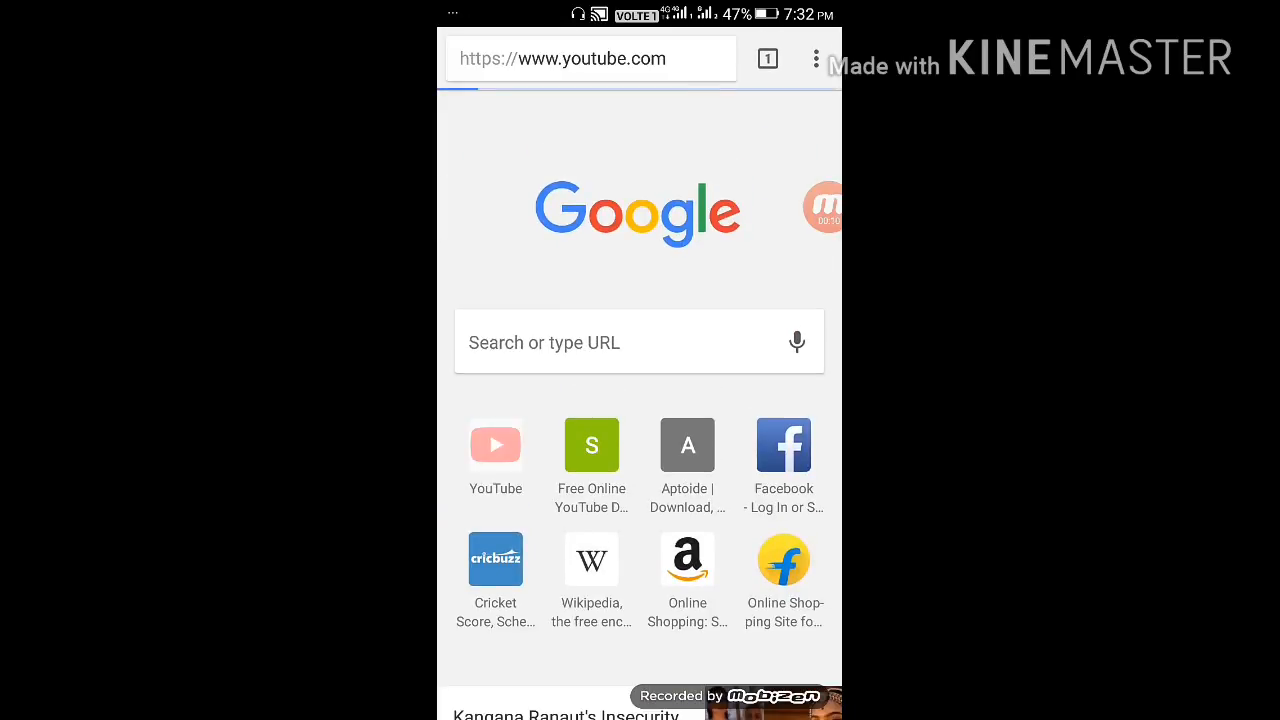
pyautogui.click(496, 444)
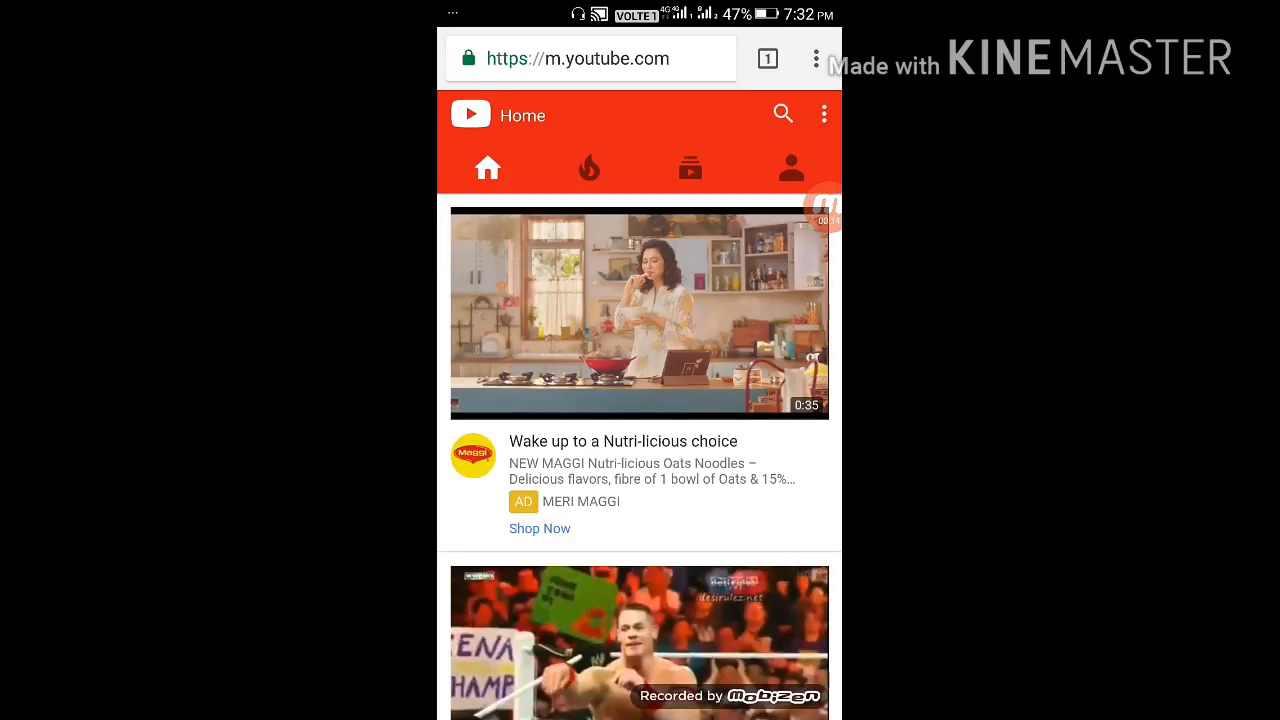
pyautogui.scroll(-3)
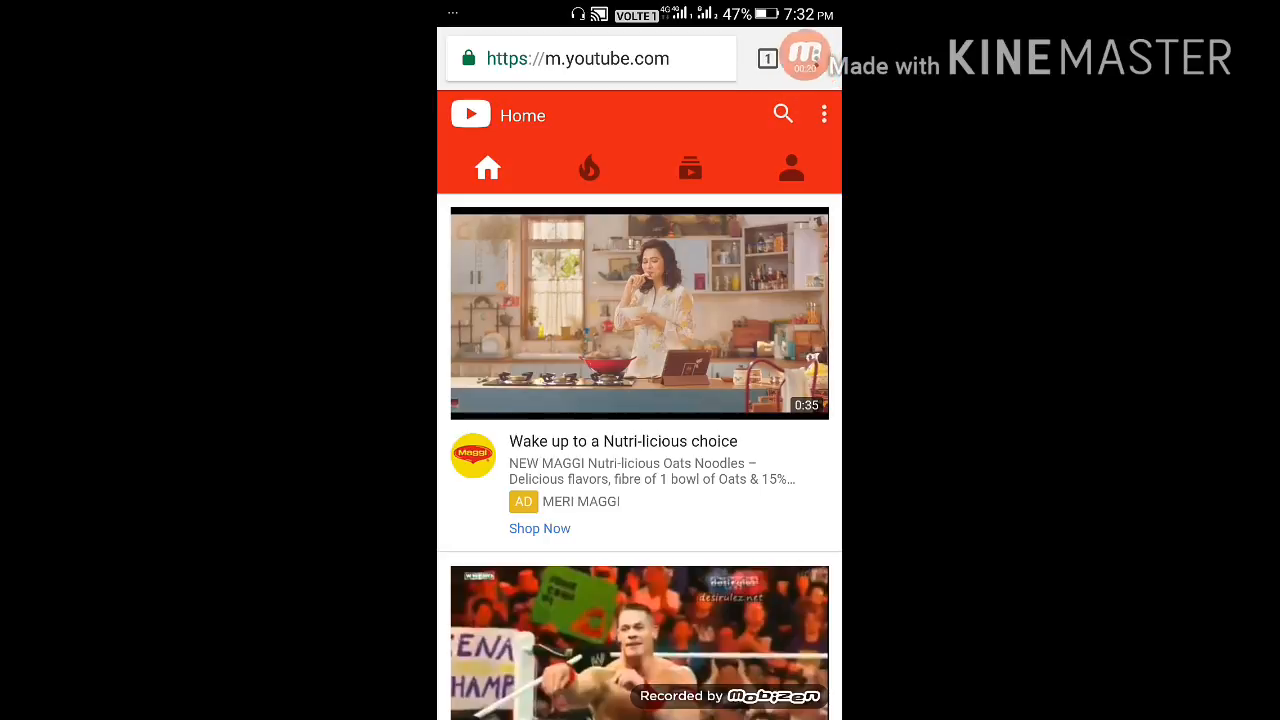
pyautogui.click(824, 114)
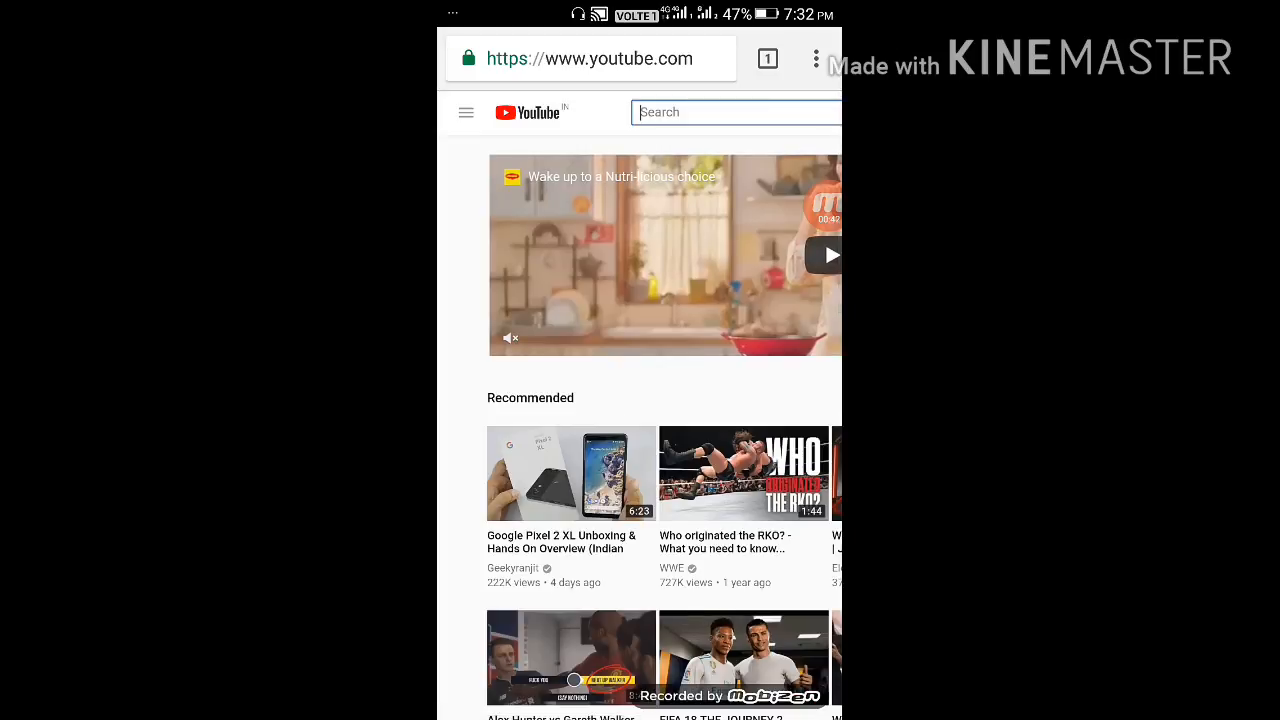
pyautogui.click(464, 112)
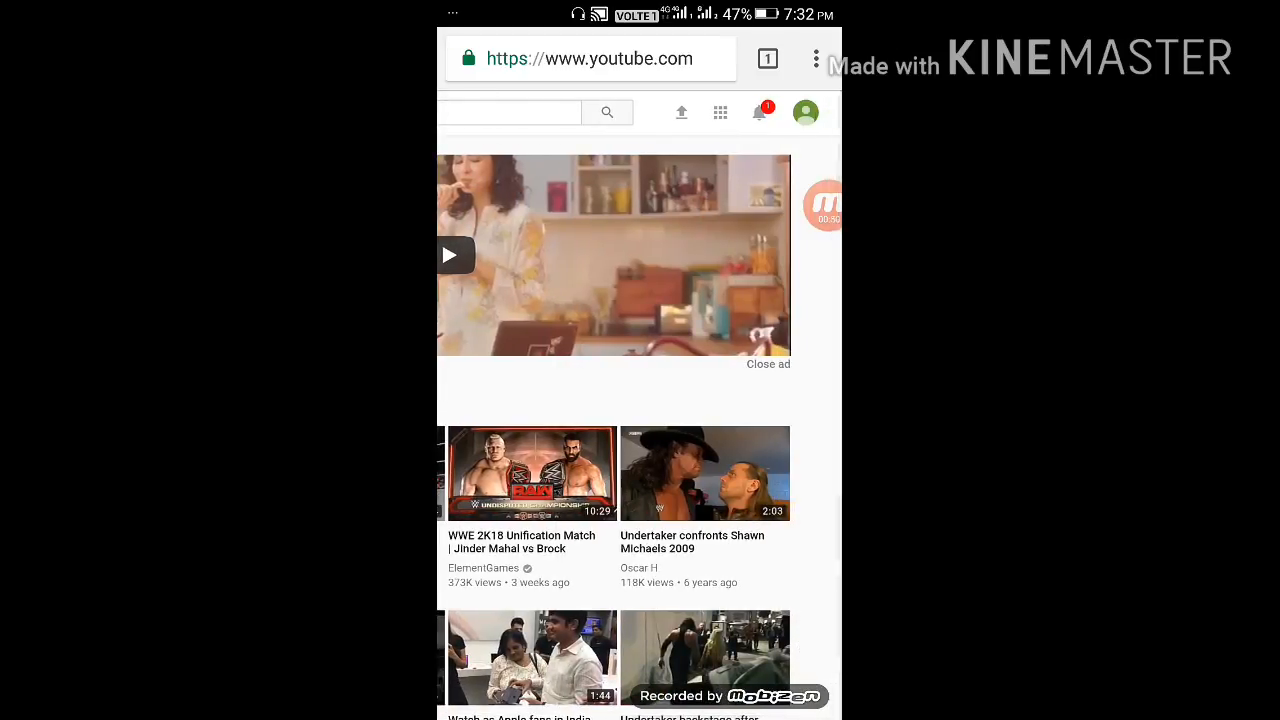
# - Go to 'My channel' from the profile avatar's account menu
pyautogui.click(804, 112)
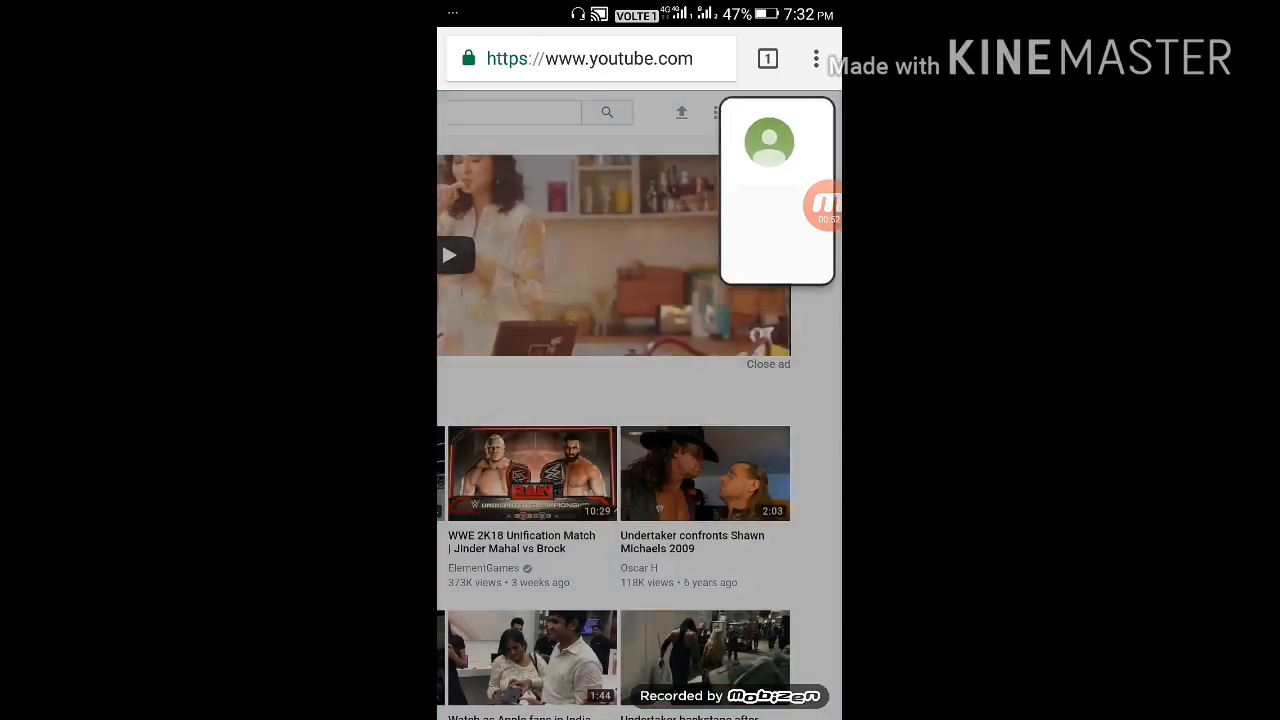
pyautogui.click(804, 112)
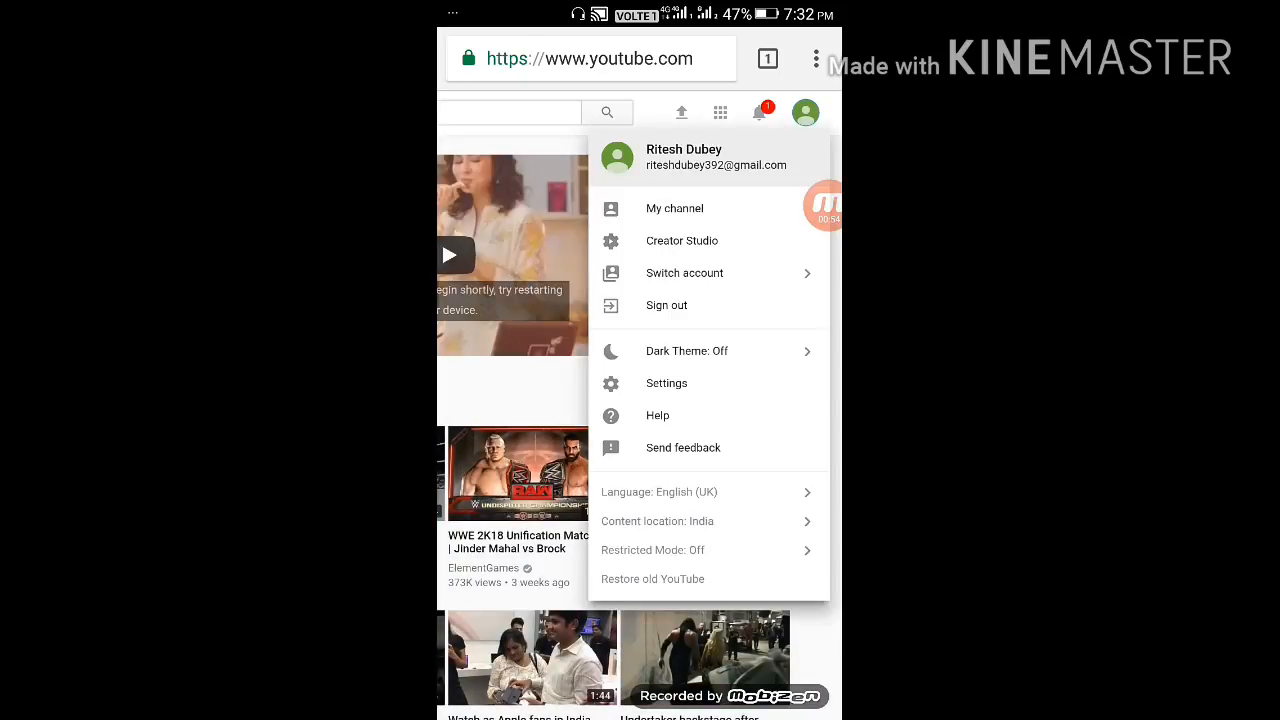
pyautogui.click(674, 208)
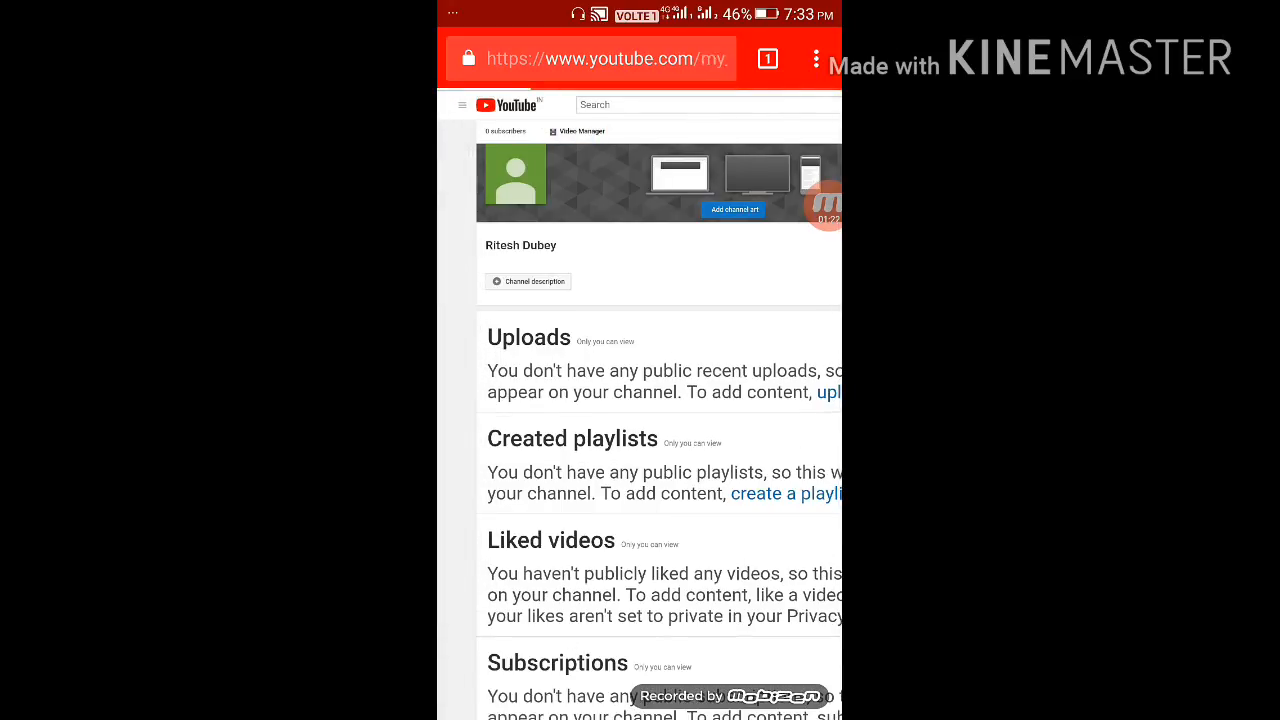
# - Enter Creator Studio and show Channel > Status and features with zero strikes
pyautogui.click(582, 132)
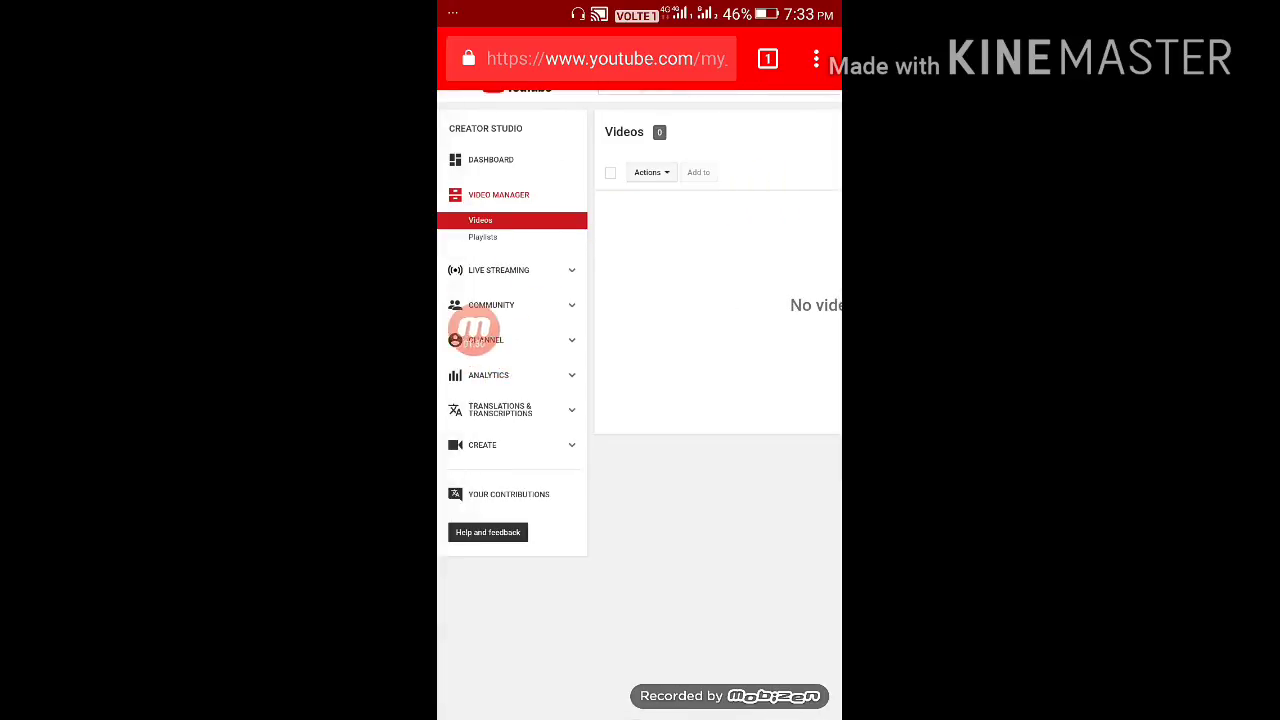
pyautogui.click(486, 340)
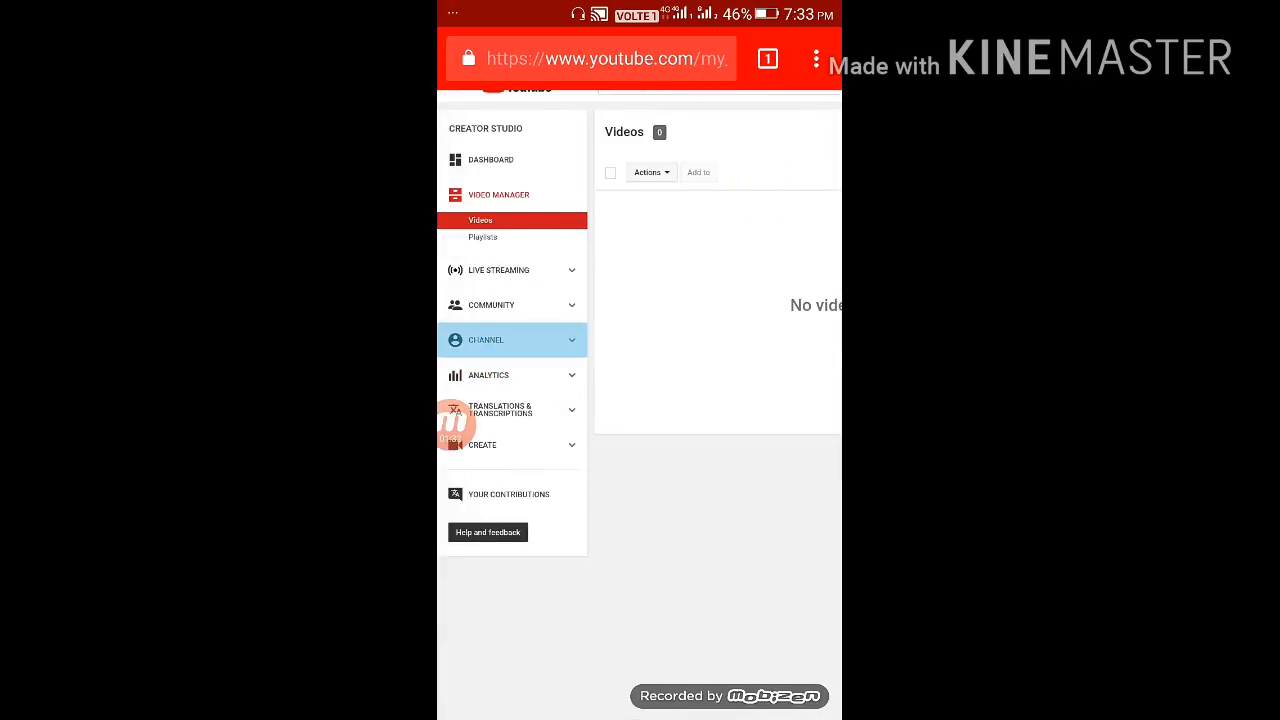
pyautogui.click(512, 340)
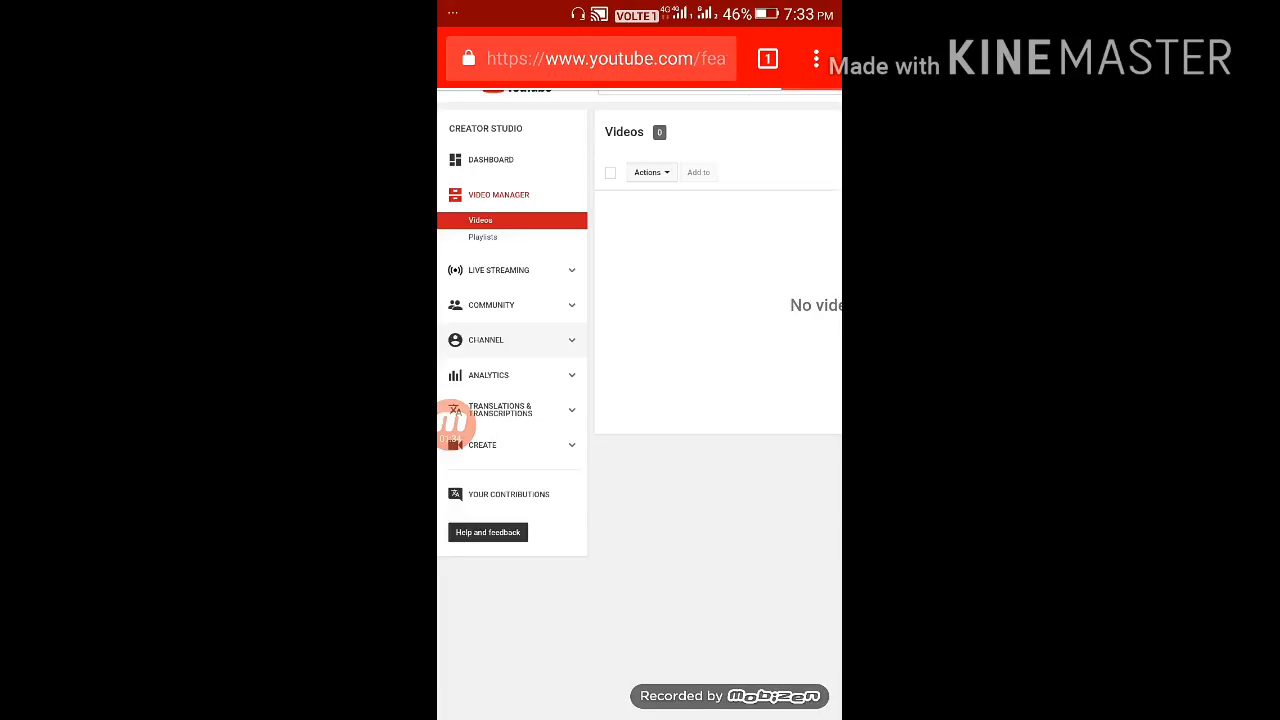
pyautogui.scroll(-3)
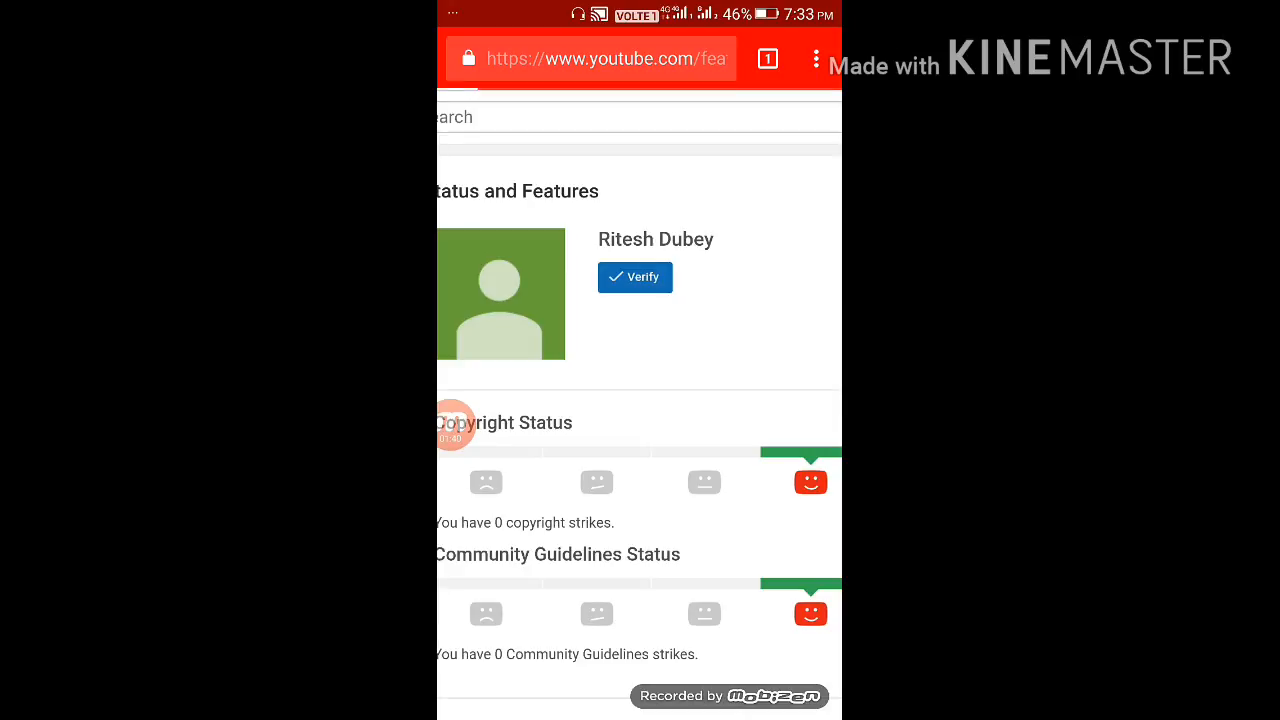
# - Verify the account by texting a code to the phone number and submitting it
pyautogui.click(634, 276)
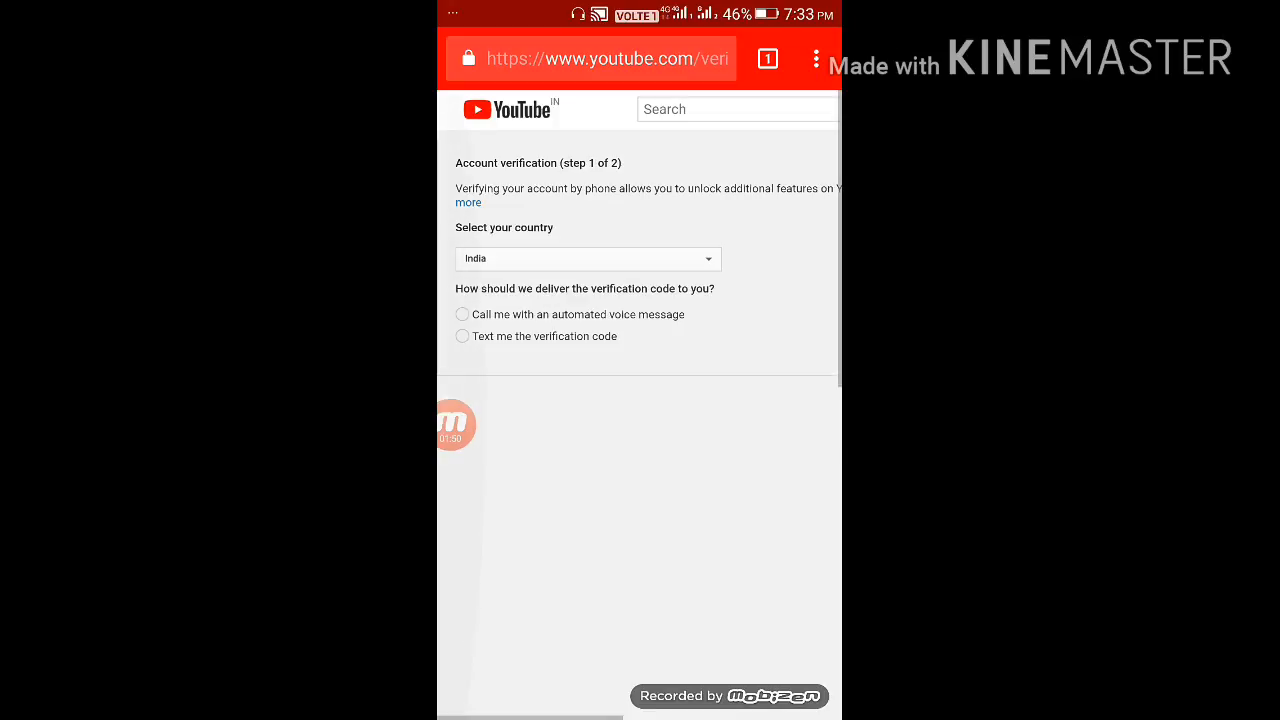
pyautogui.click(462, 336)
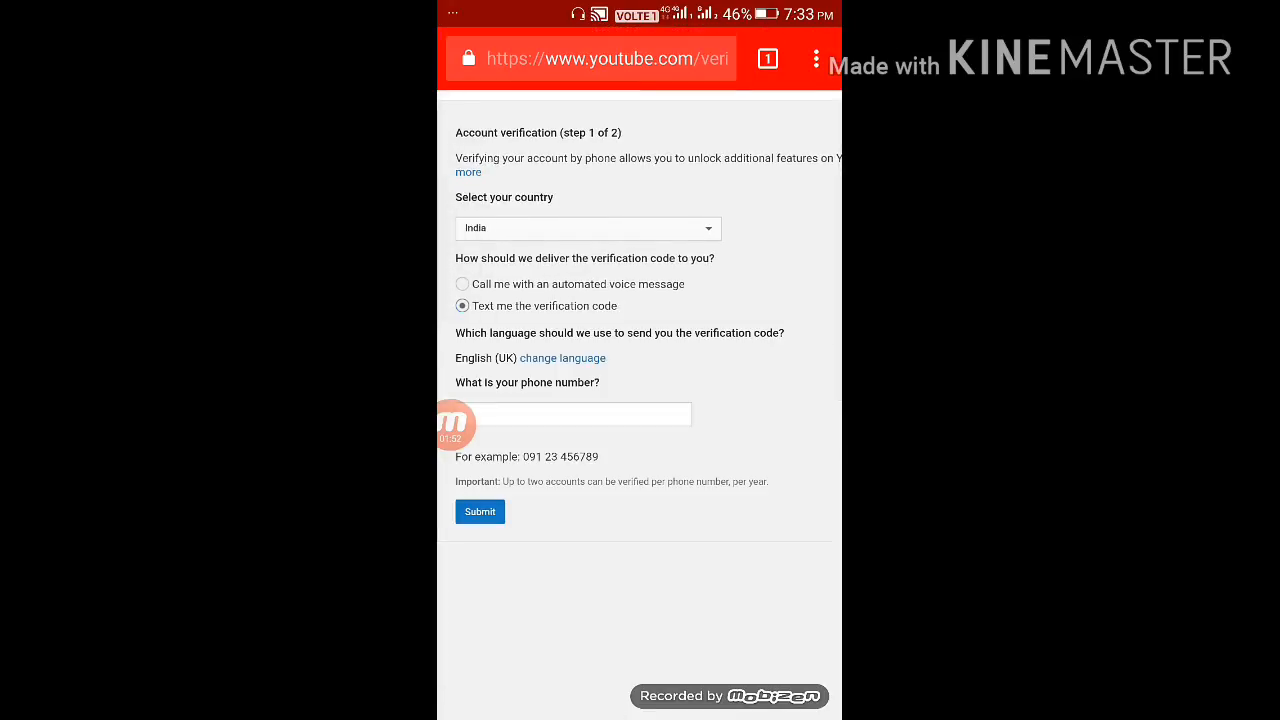
pyautogui.scroll(3)
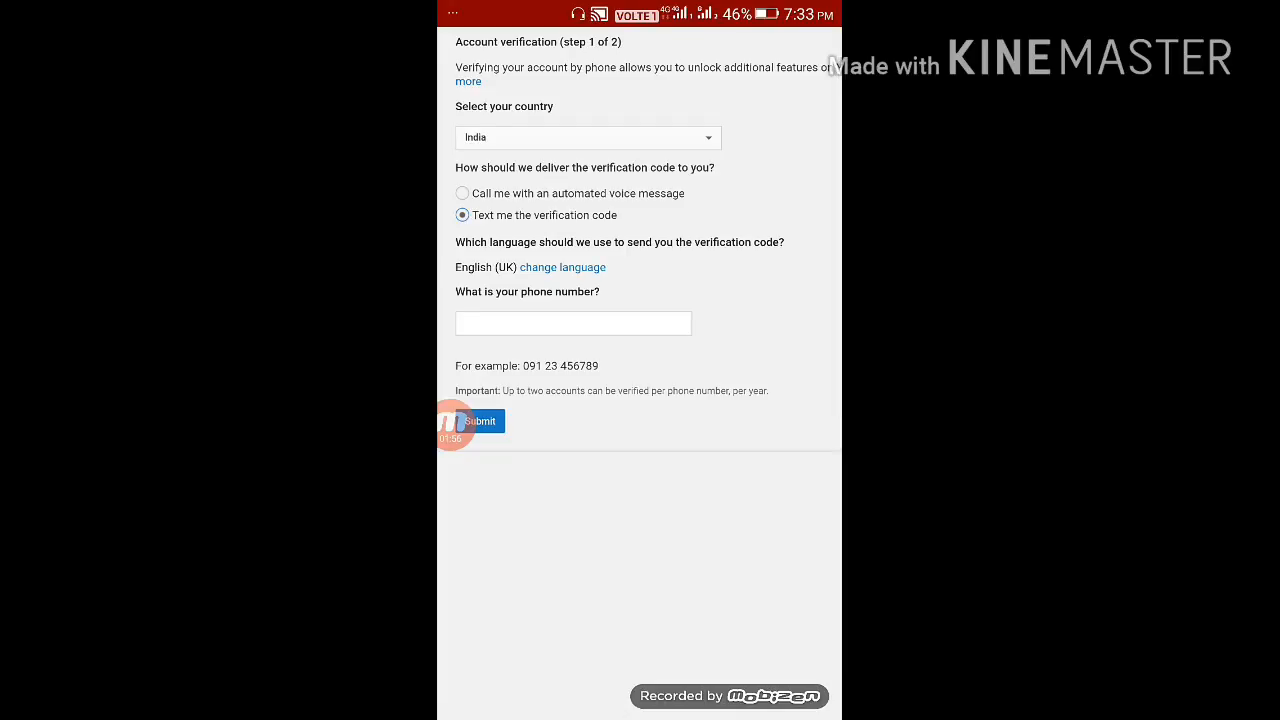
pyautogui.click(452, 420)
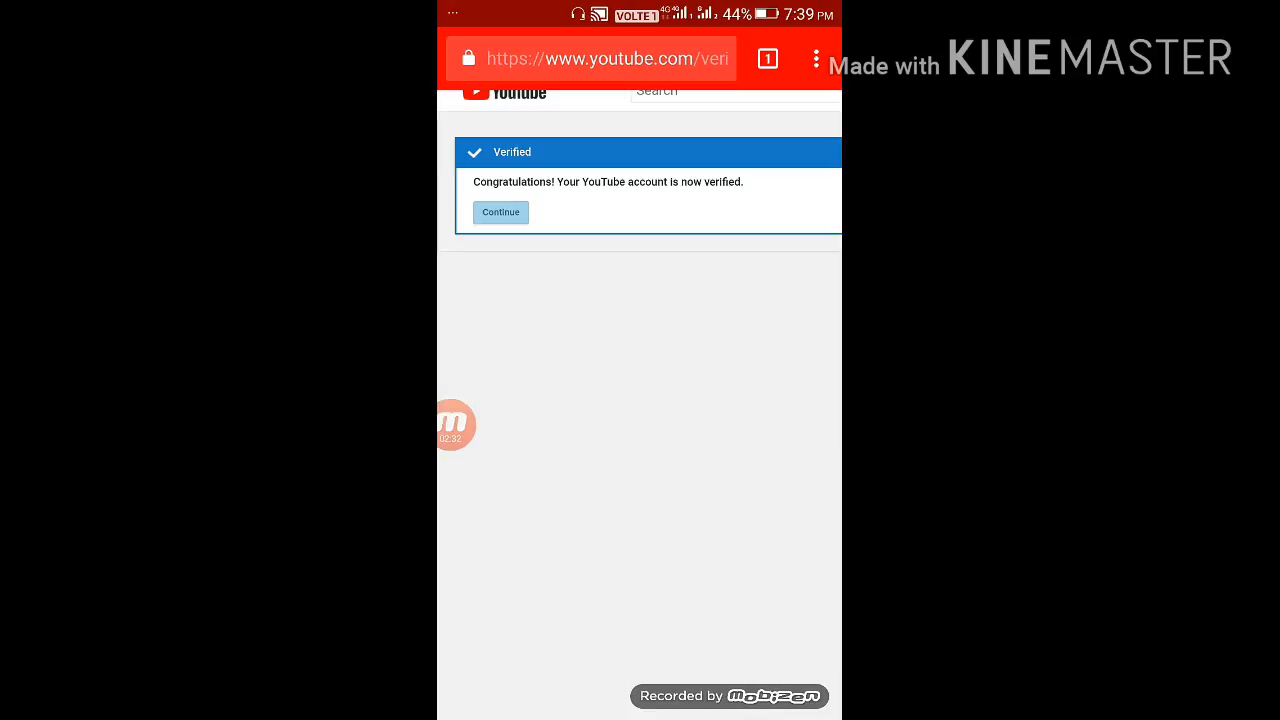
# - Continue past the Verified notice and go to Channel > Monetisation
pyautogui.click(500, 212)
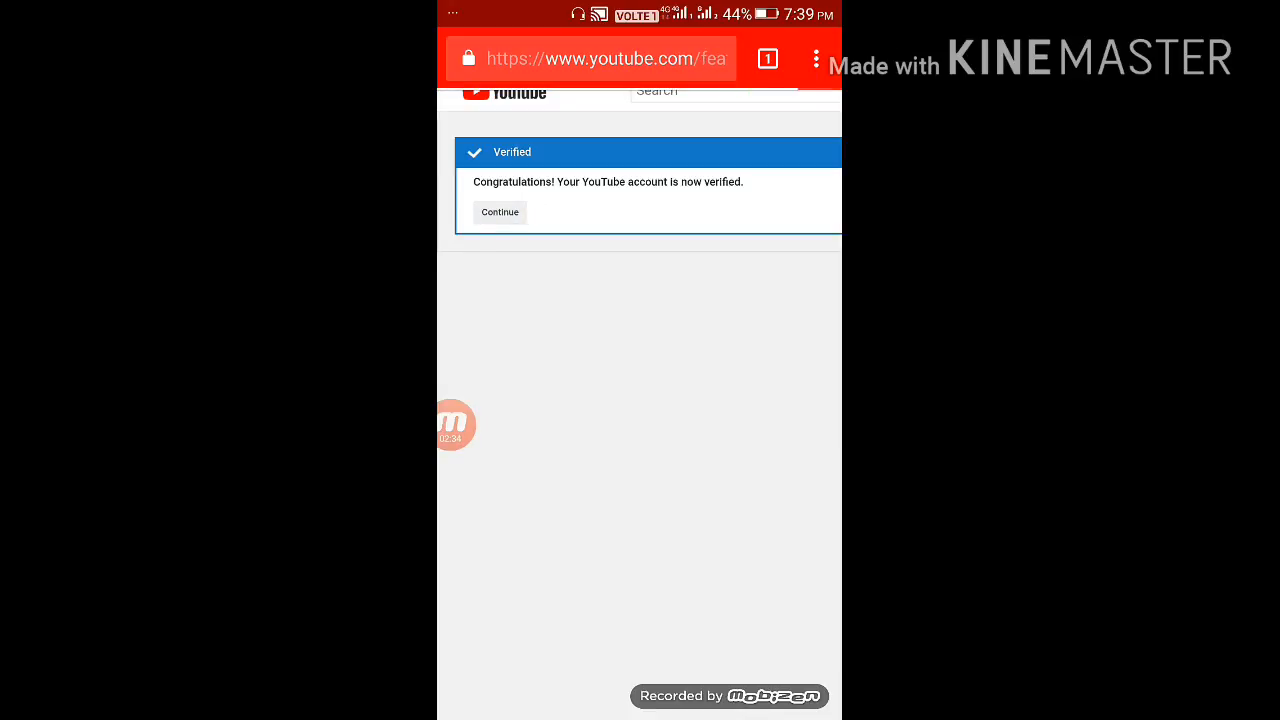
pyautogui.click(500, 212)
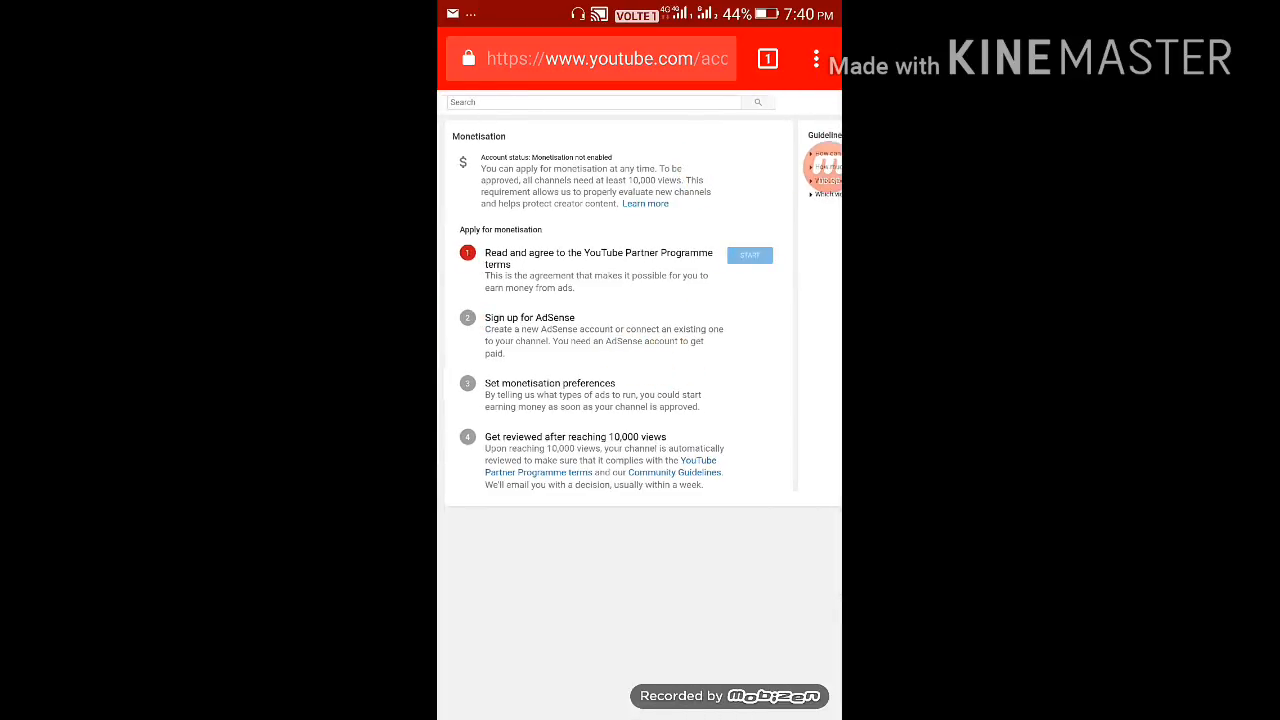
# - Tick the Partner Programme agreement checkboxes and accept the terms
pyautogui.click(748, 256)
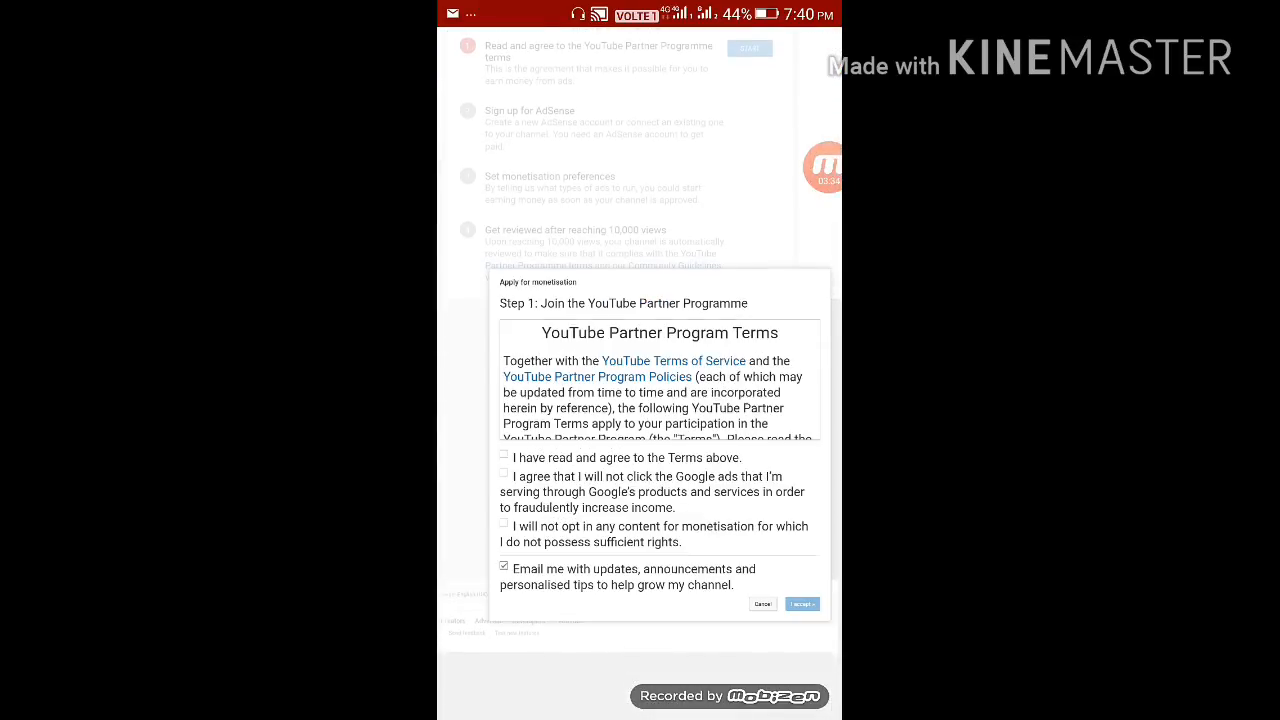
pyautogui.scroll(3)
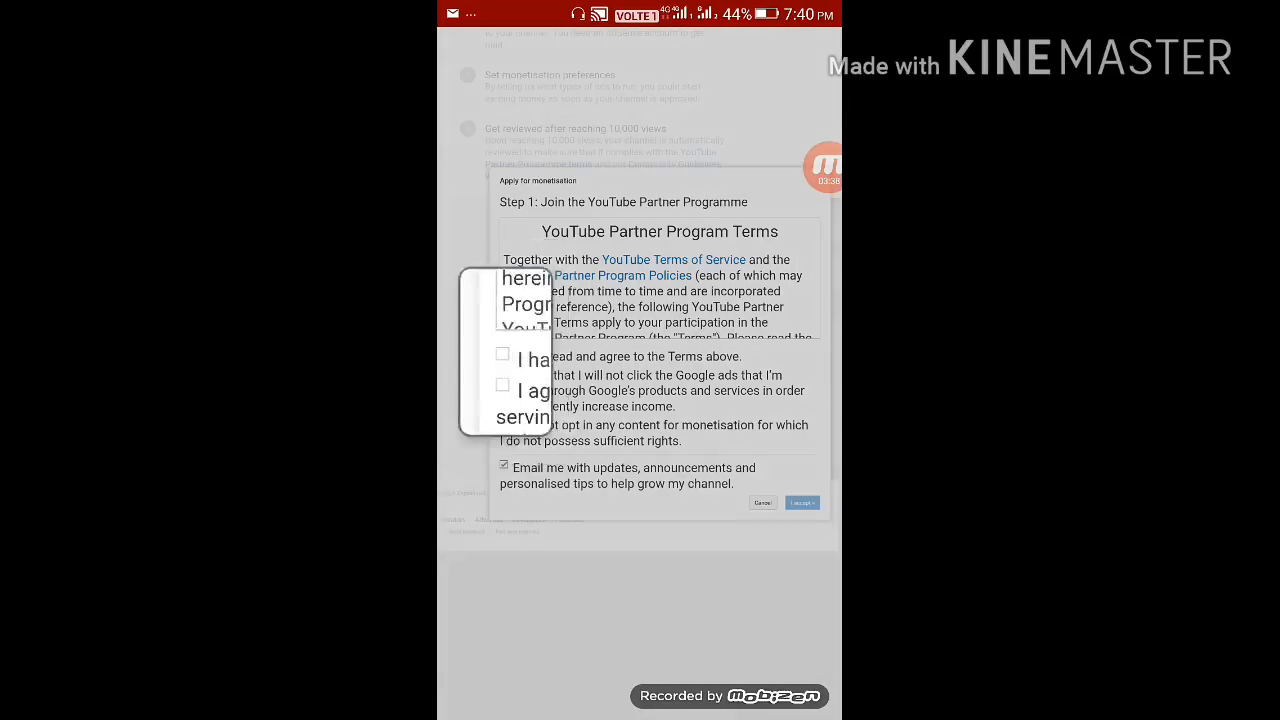
pyautogui.click(504, 332)
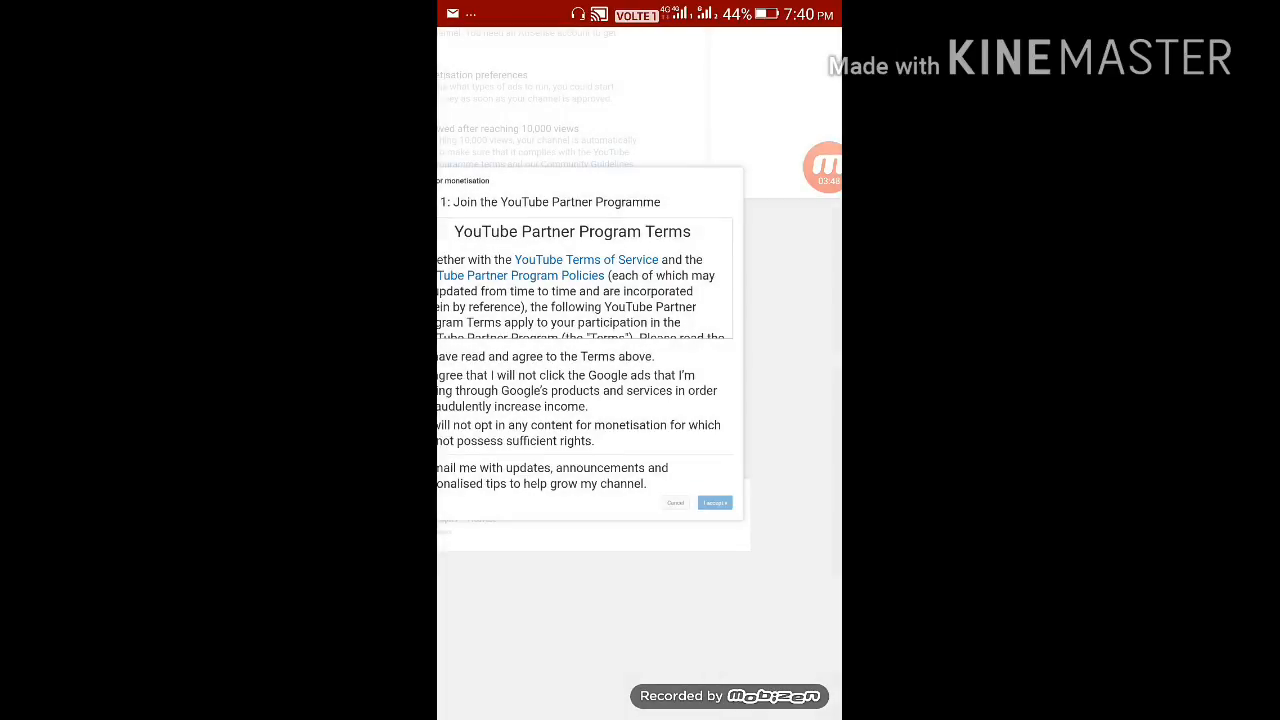
pyautogui.scroll(3)
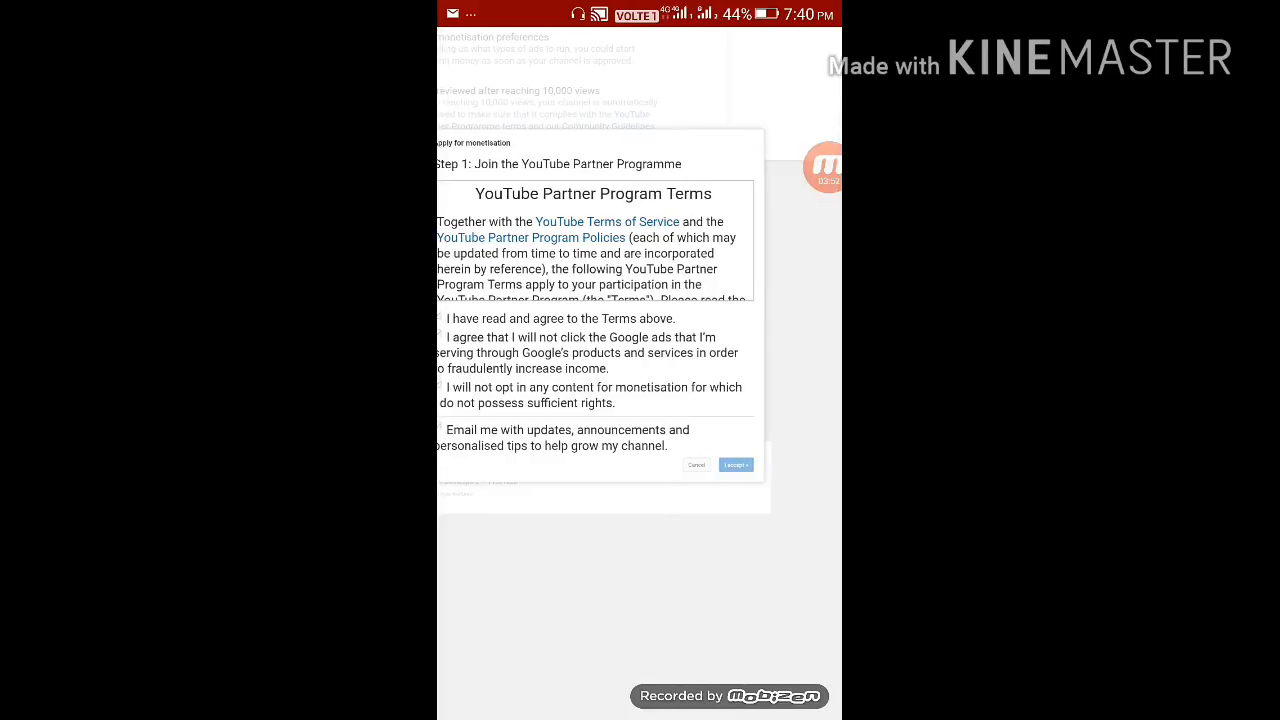
pyautogui.click(736, 464)
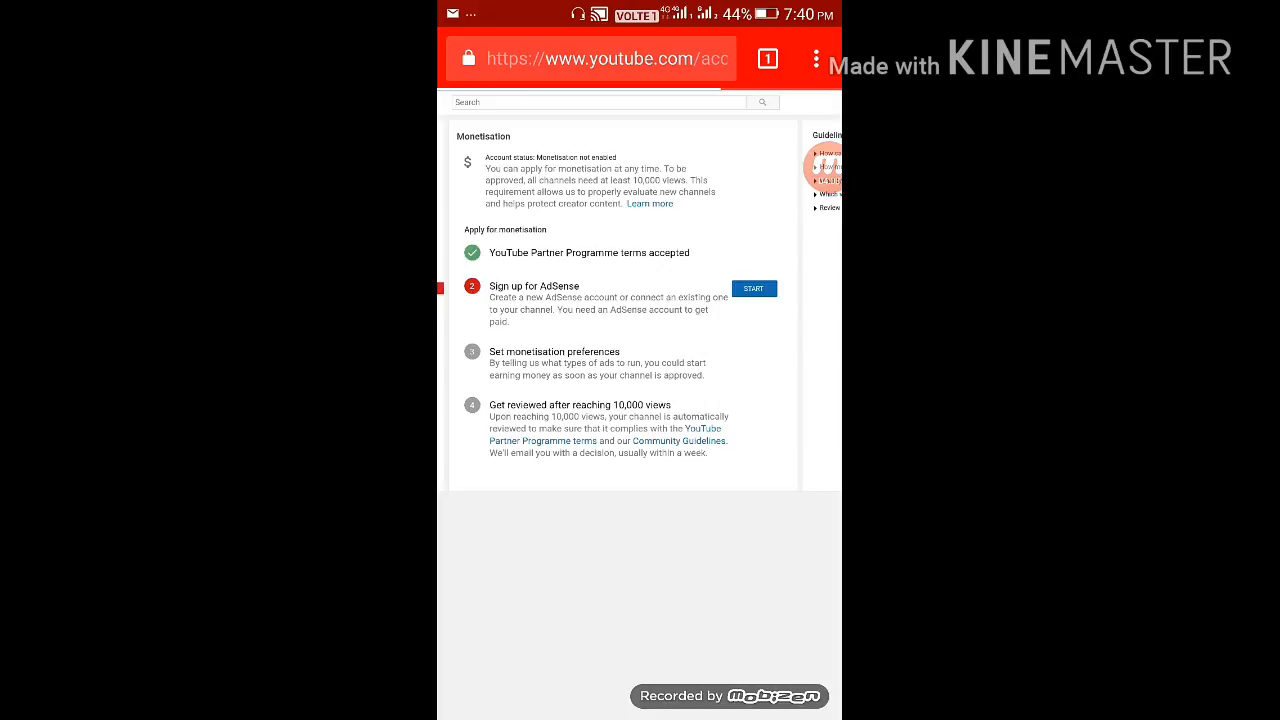
# - Start 'Sign up for AdSense' and continue through the redirect to the AdSense form
pyautogui.click(752, 288)
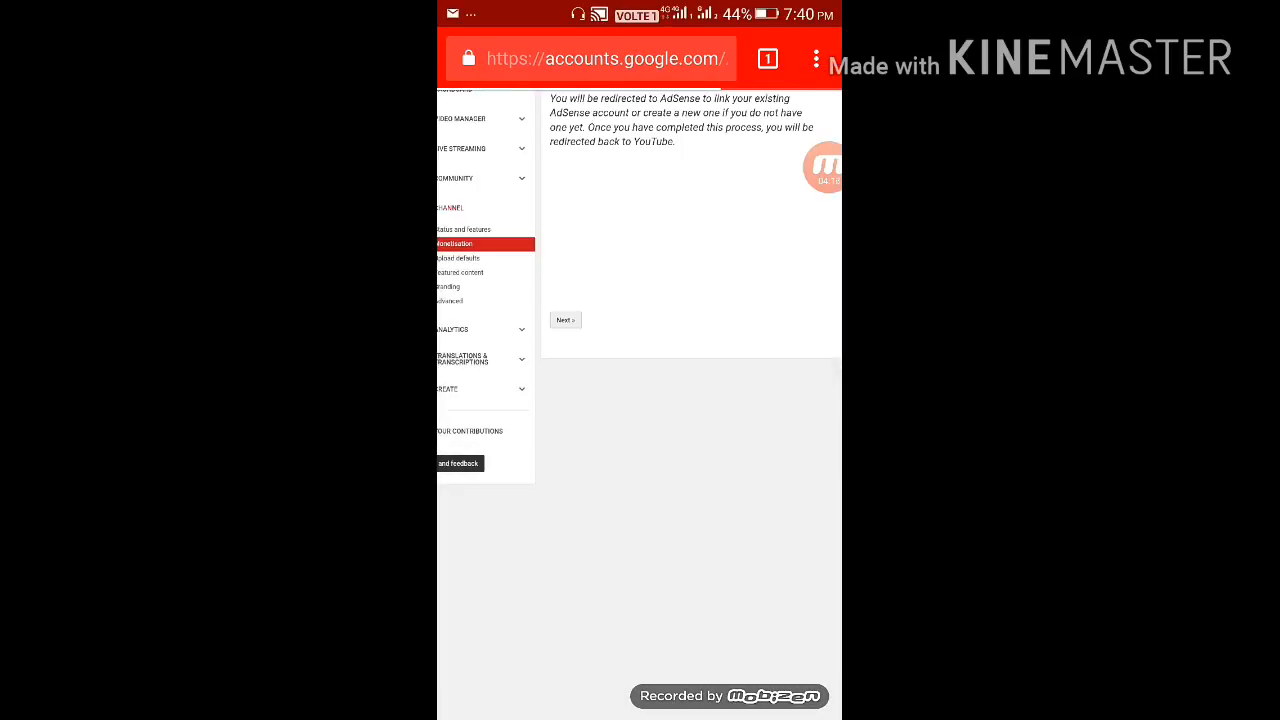
pyautogui.click(564, 320)
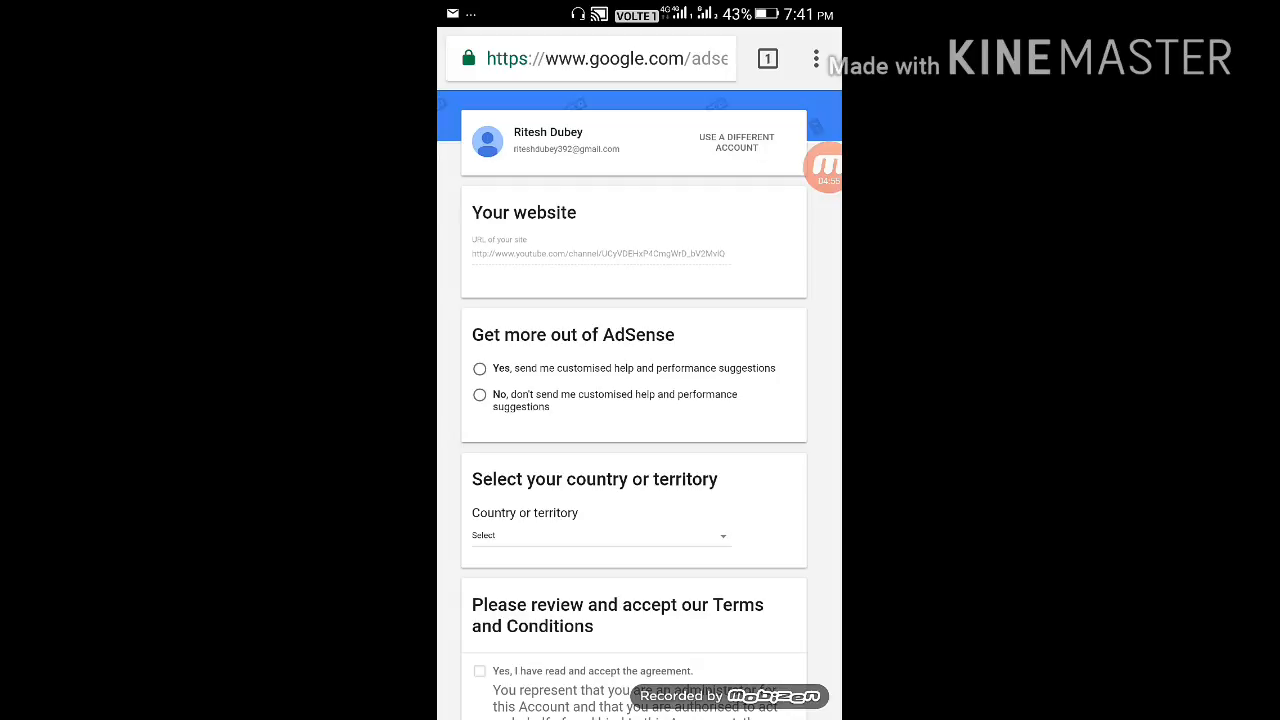
# - Decline customised help suggestions and choose India as the country
pyautogui.click(480, 396)
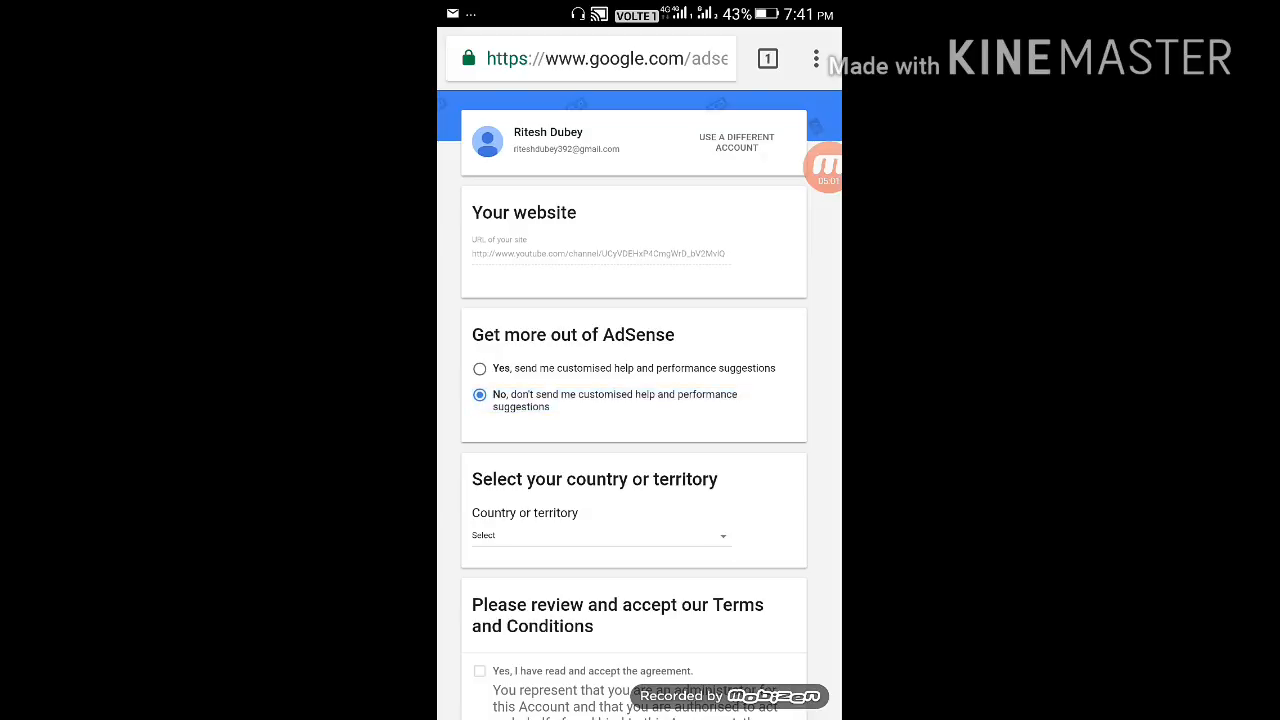
pyautogui.scroll(-3)
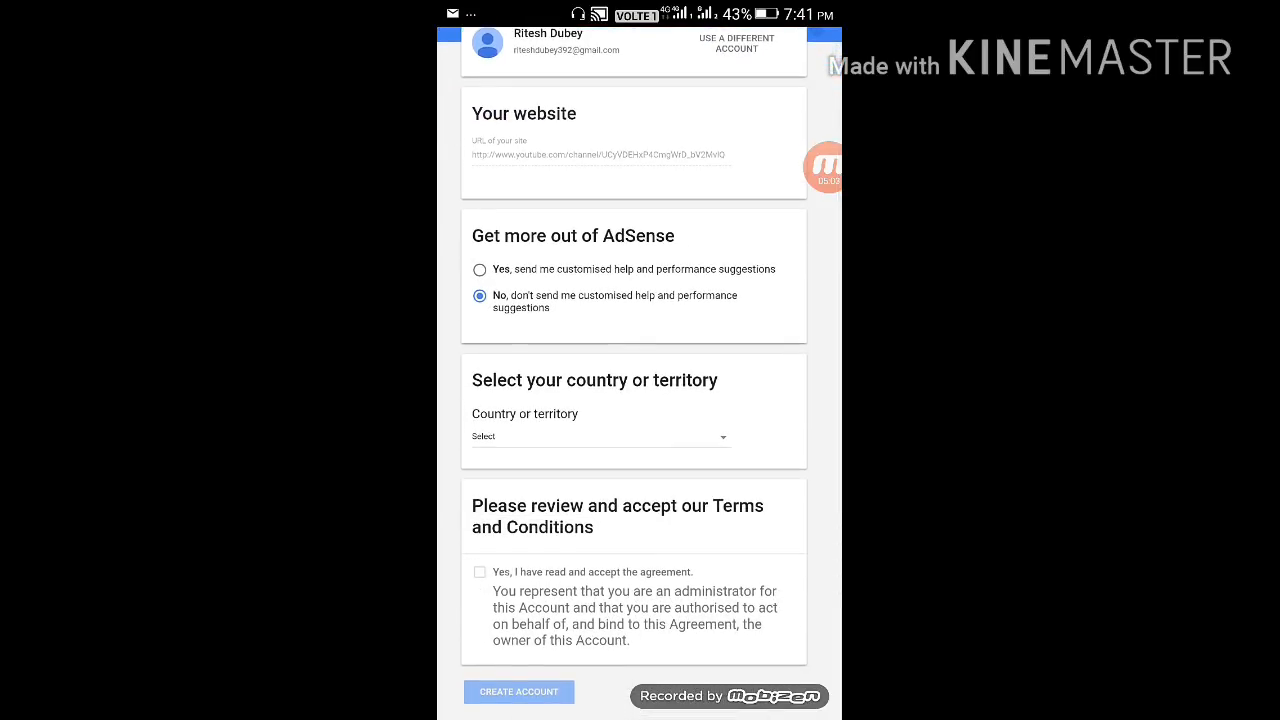
pyautogui.click(600, 438)
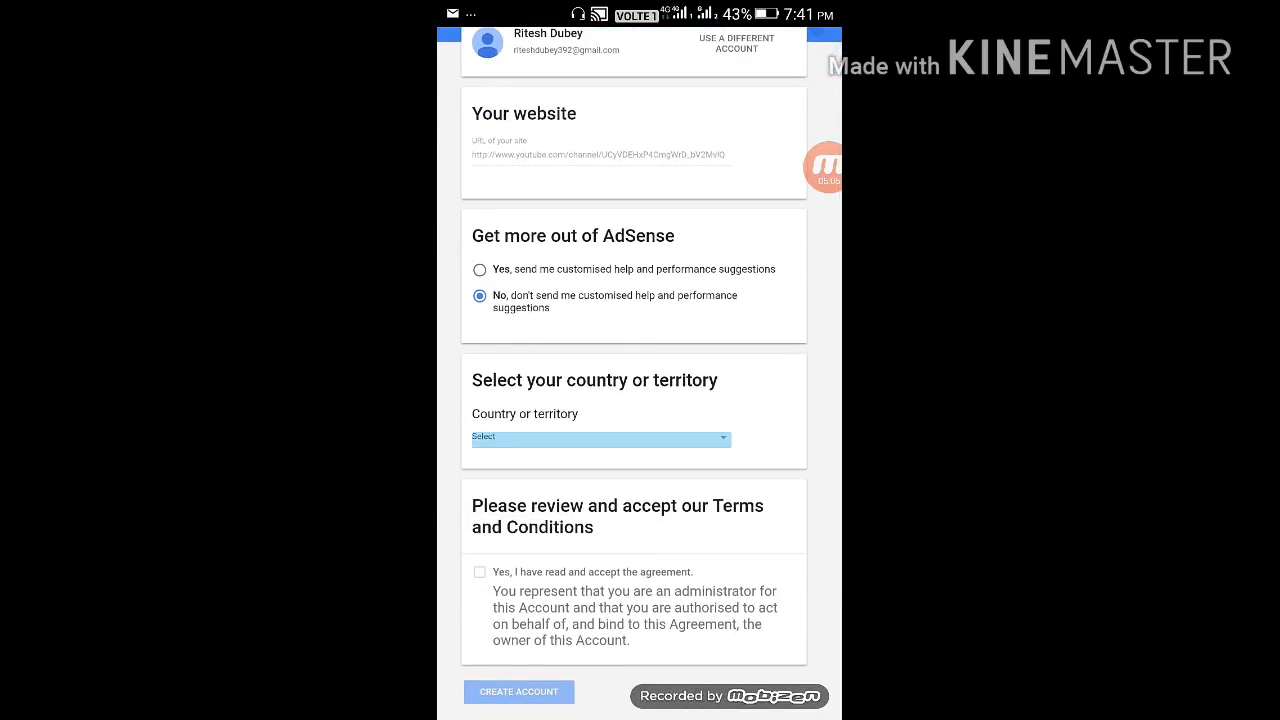
pyautogui.click(600, 438)
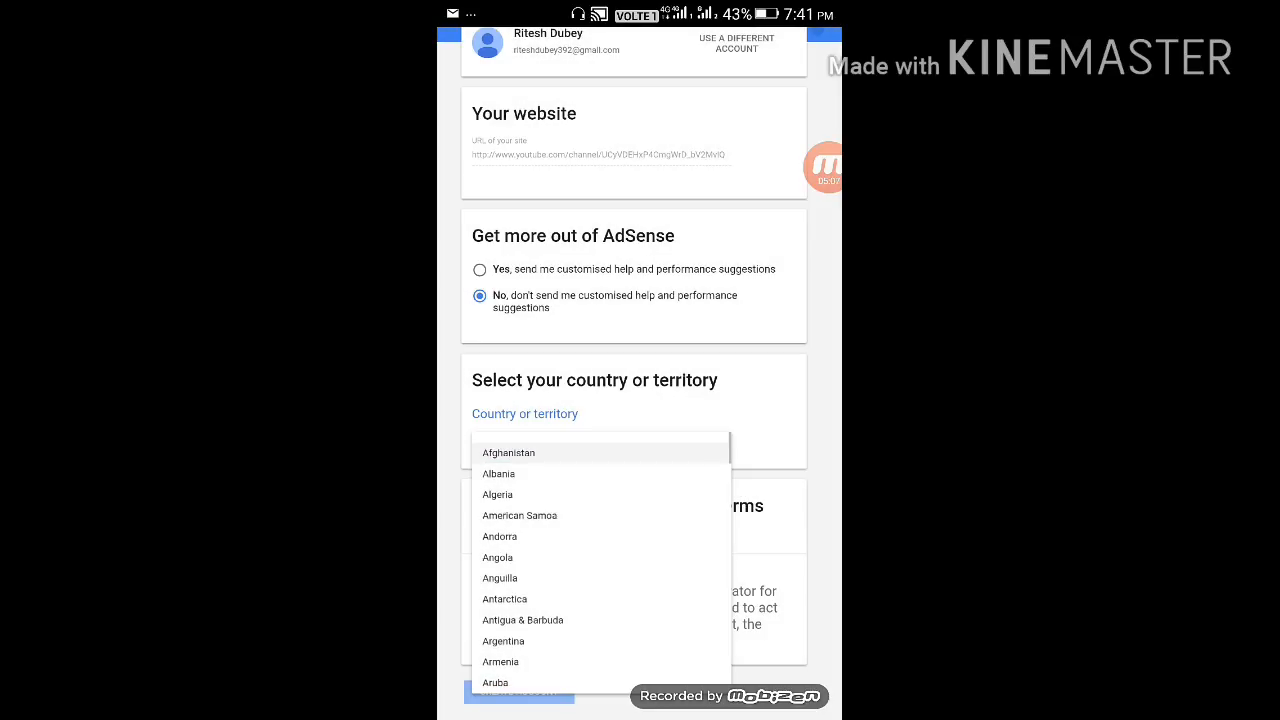
pyautogui.scroll(-3)
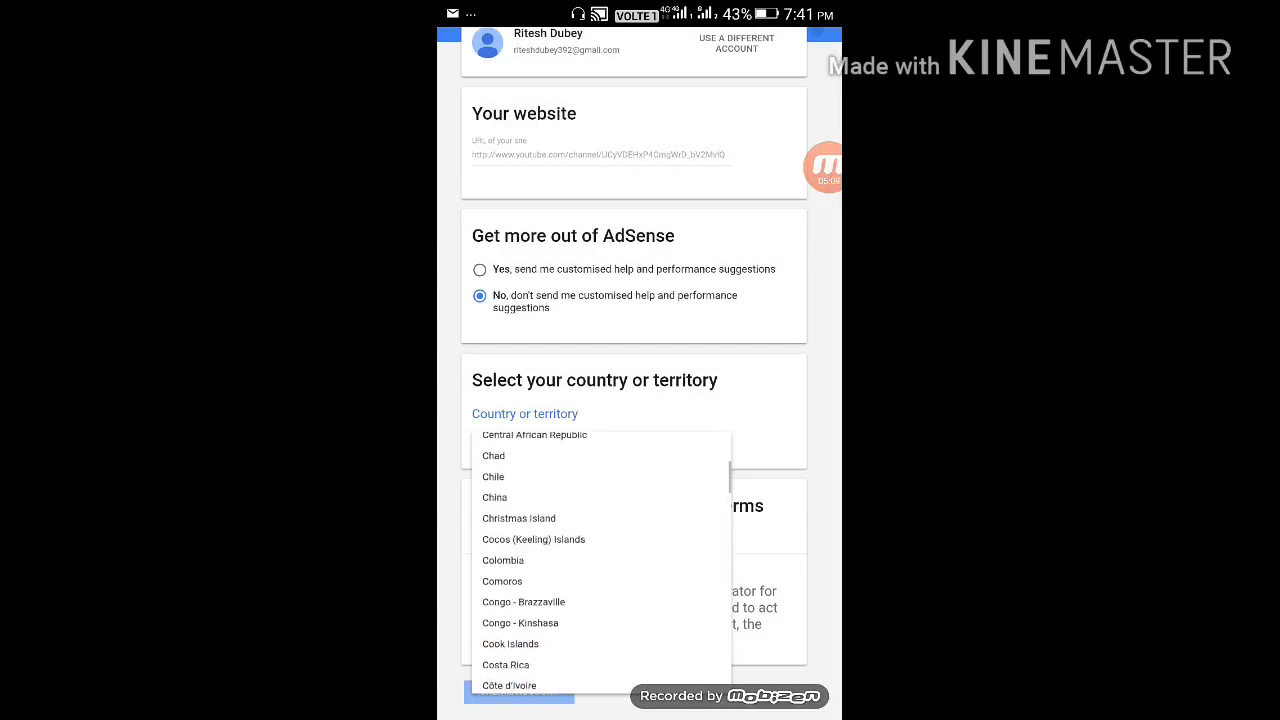
pyautogui.scroll(-3)
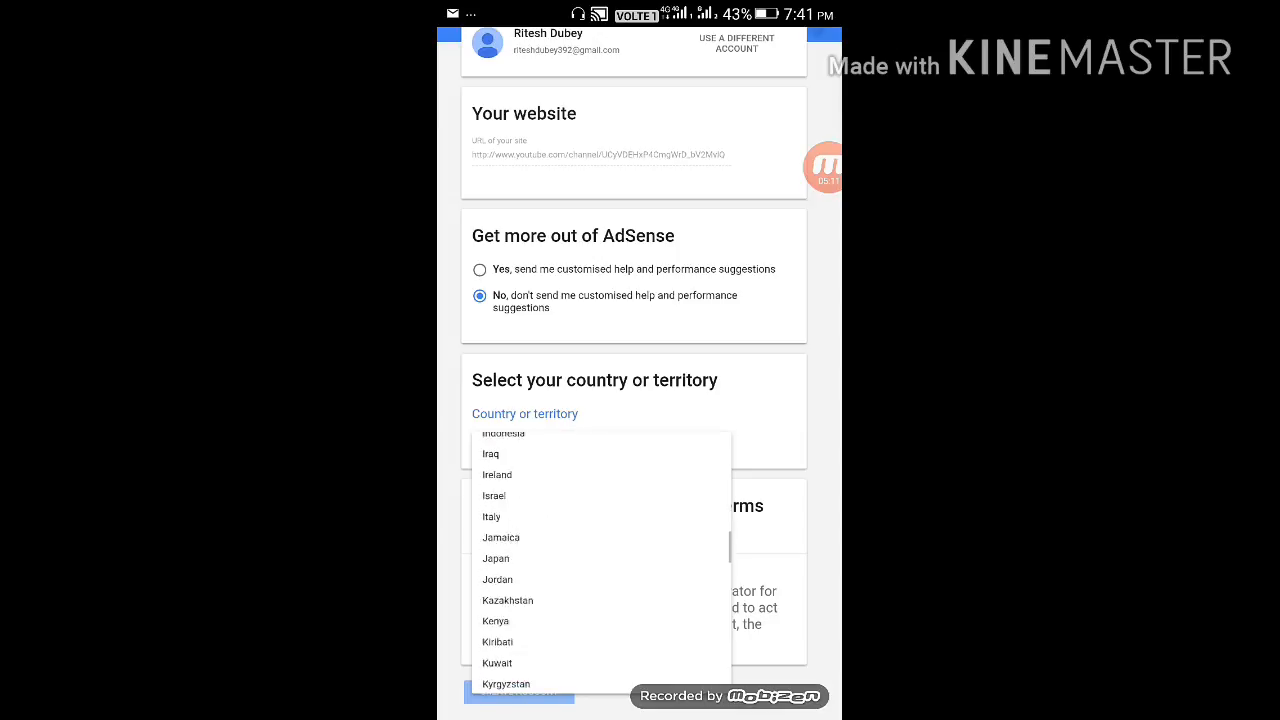
pyautogui.scroll(3)
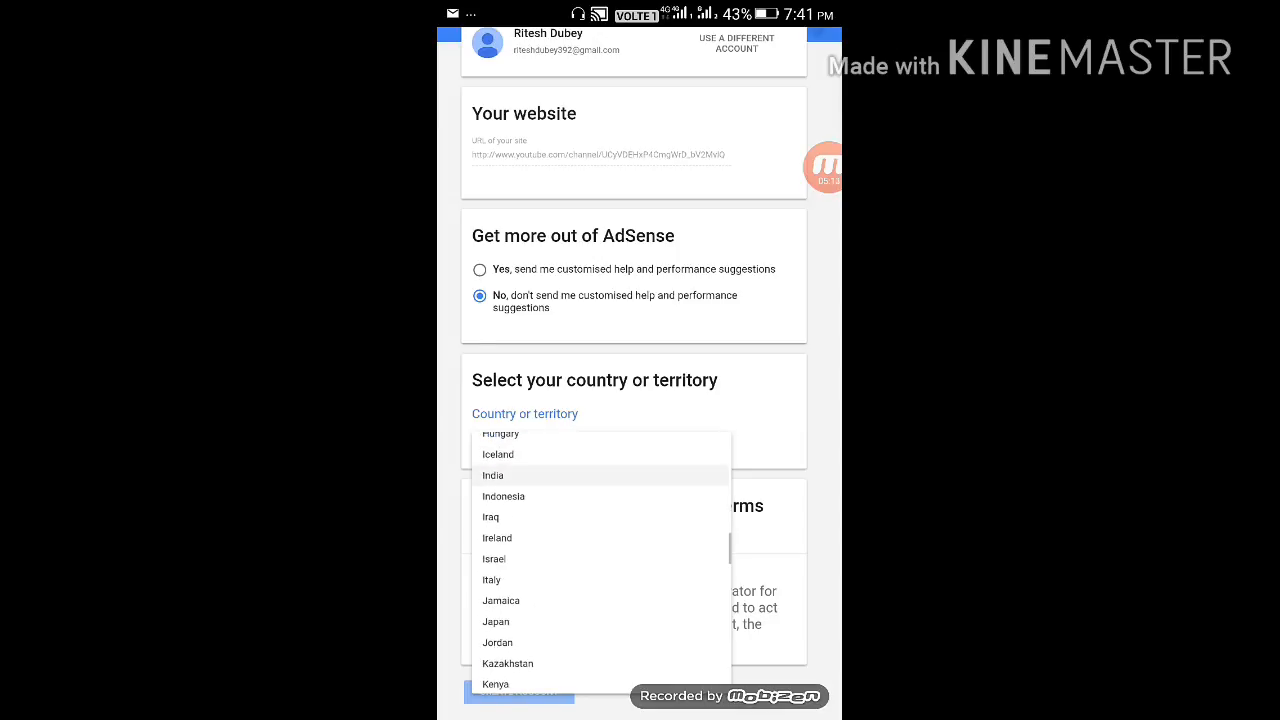
pyautogui.click(492, 476)
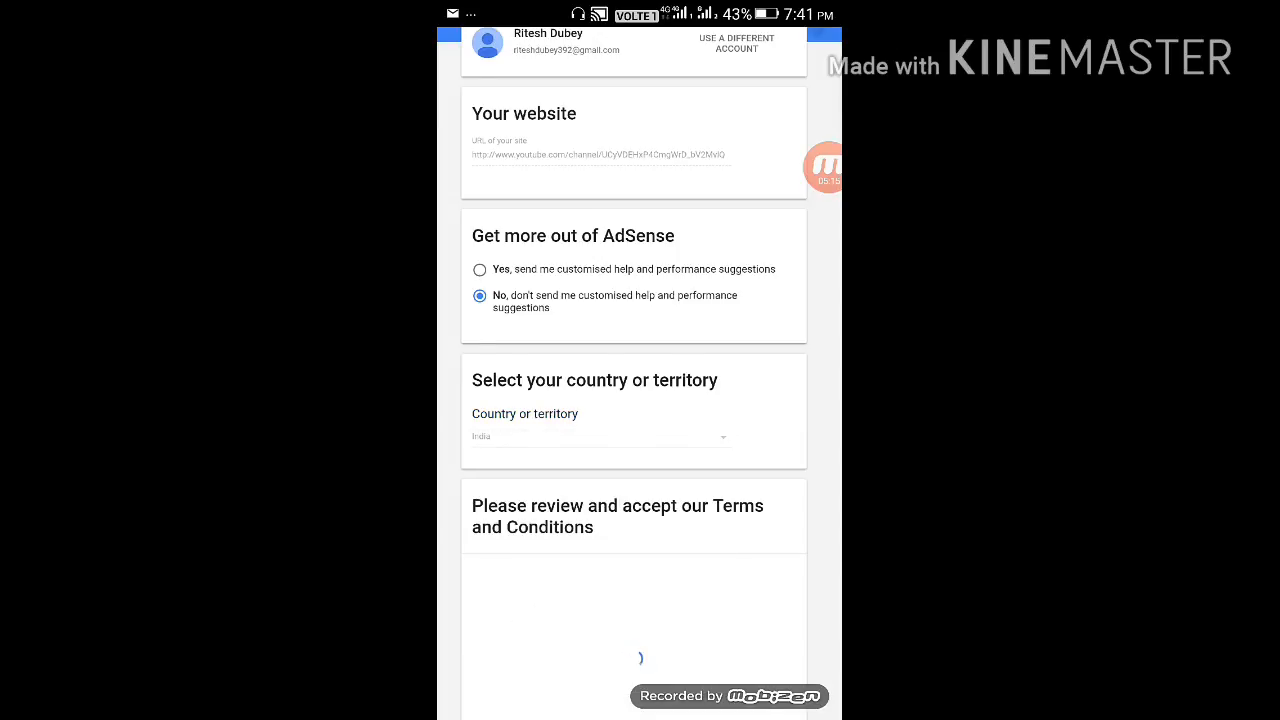
# - Tick 'Yes, I have read and accept the agreement' for the AdSense terms
pyautogui.scroll(-3)
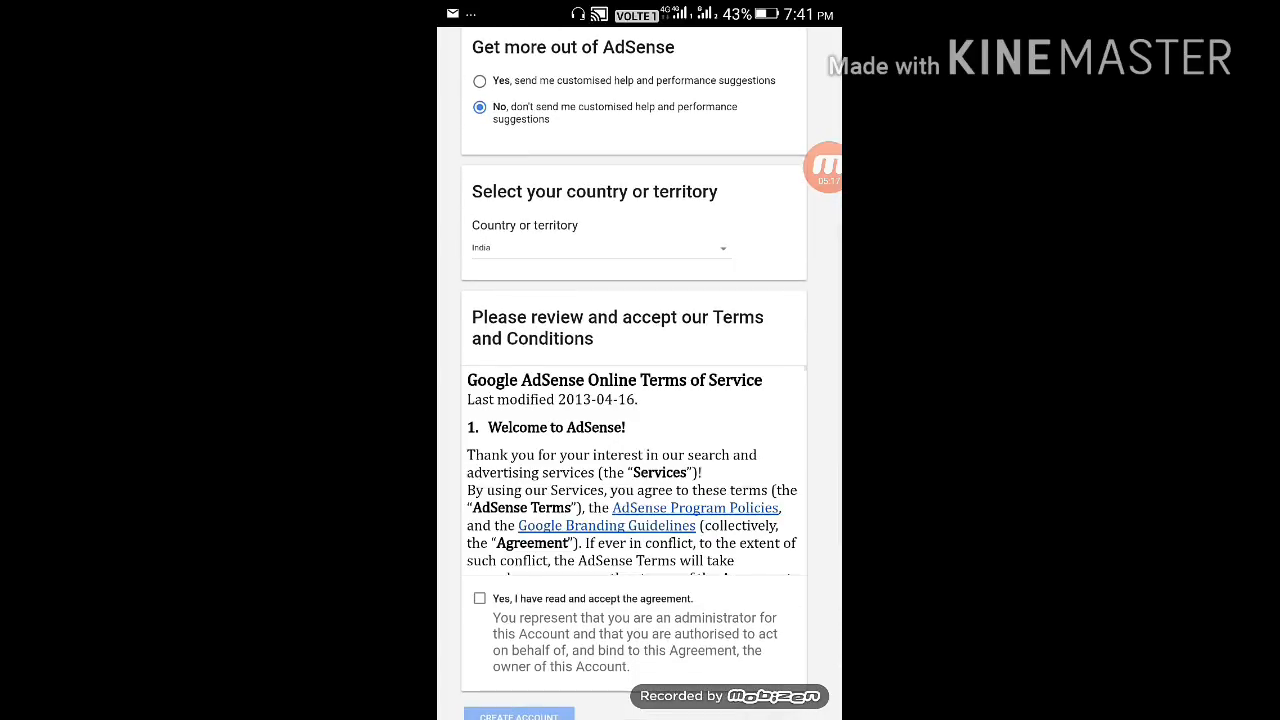
pyautogui.click(480, 598)
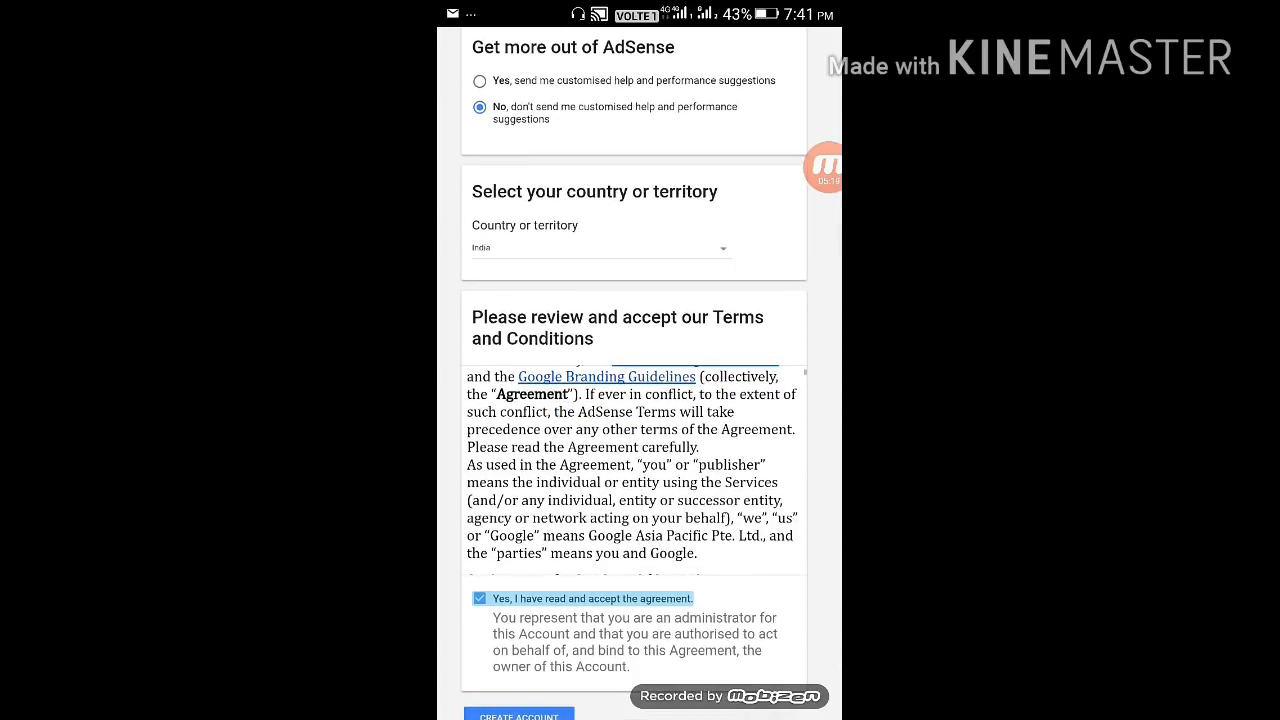
pyautogui.scroll(-3)
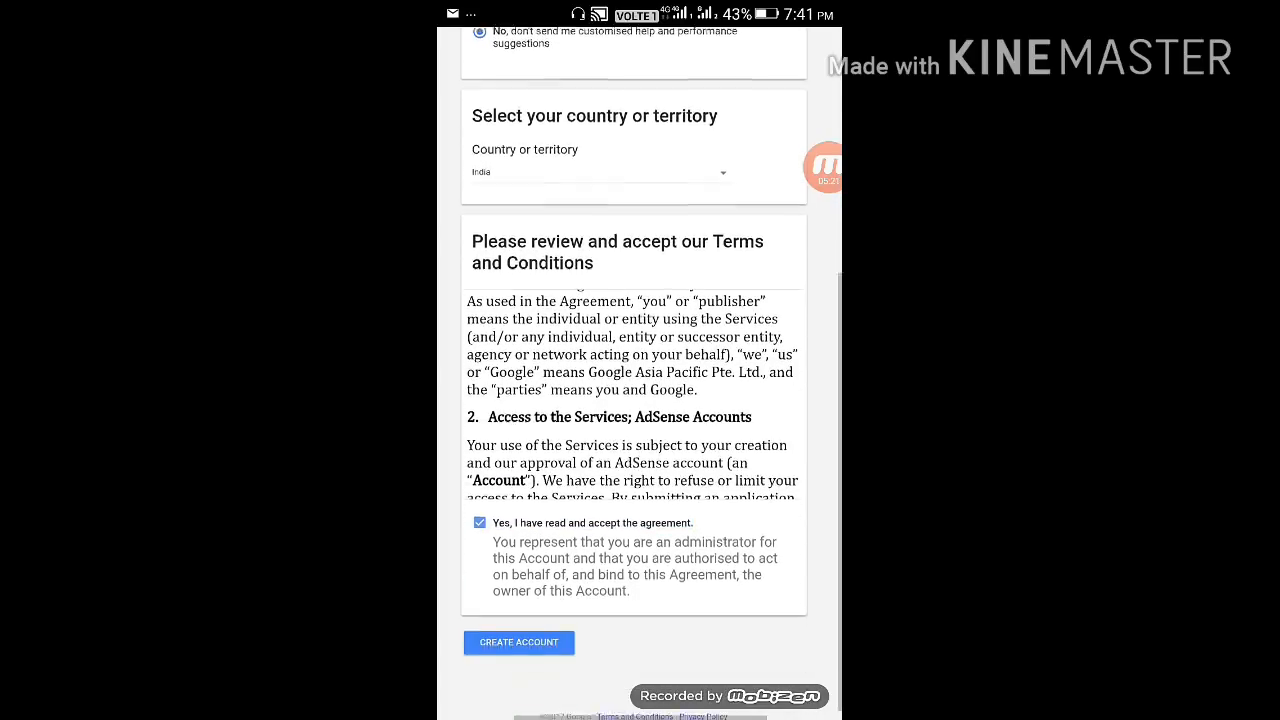
pyautogui.click(518, 642)
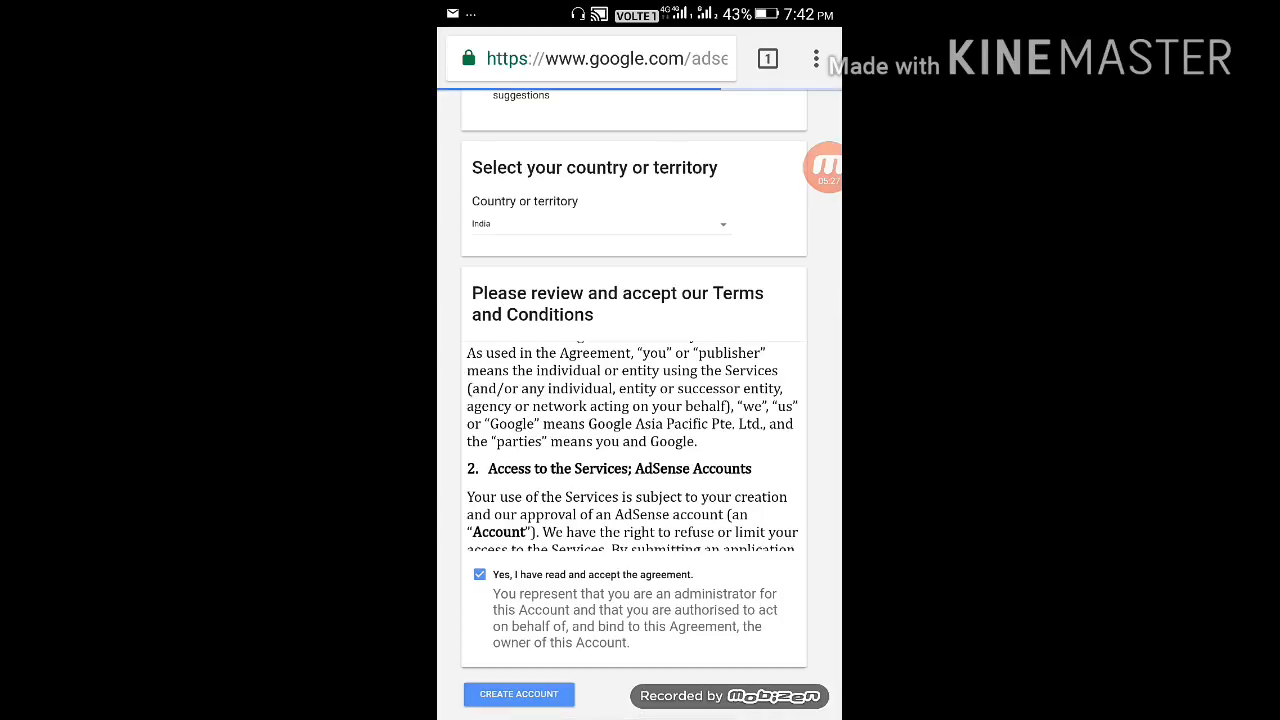
# - Create the AdSense account and submit the payment address details
pyautogui.click(520, 694)
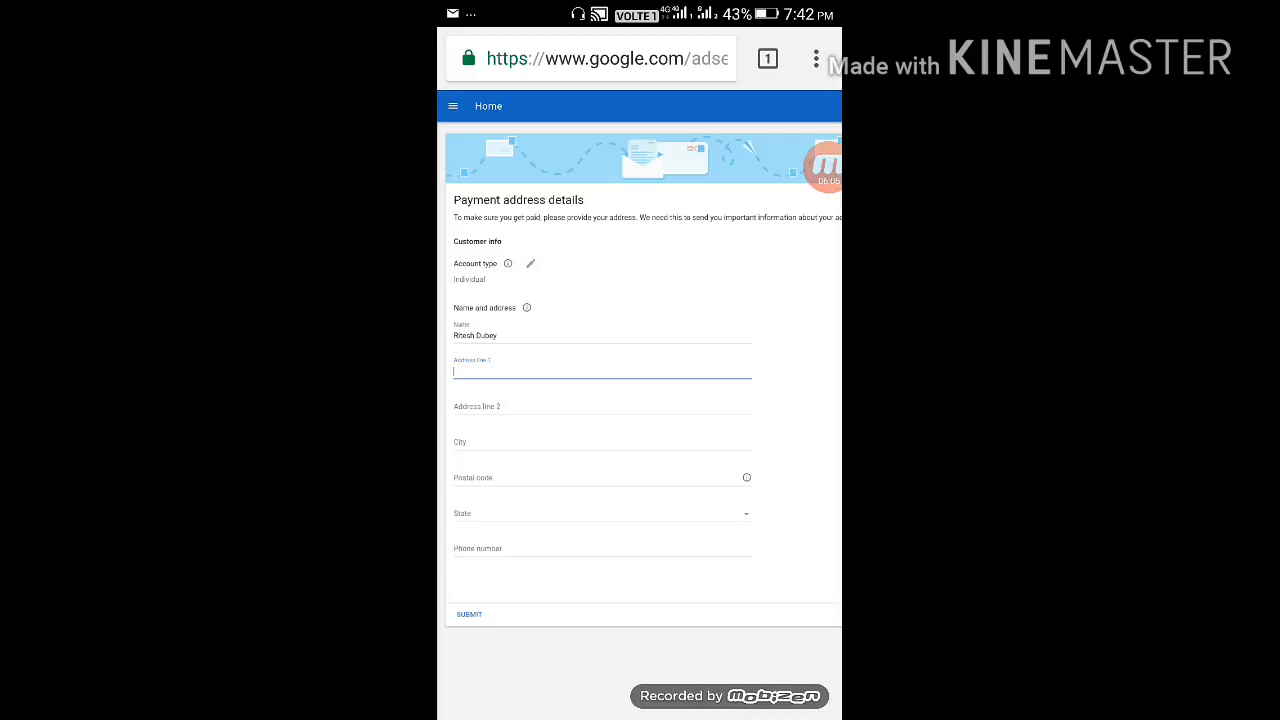
pyautogui.click(602, 370)
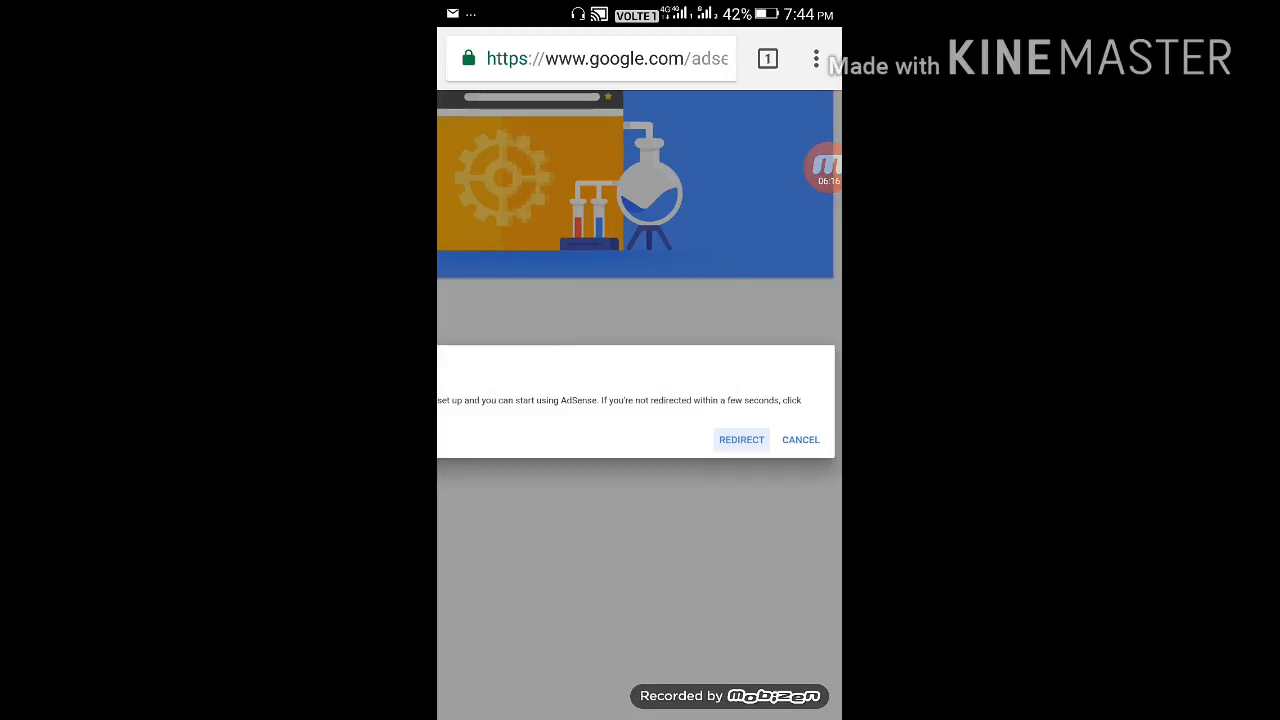
# - Redirect from the AdSense setup-complete dialog back to YouTube's monetisation page
pyautogui.click(800, 440)
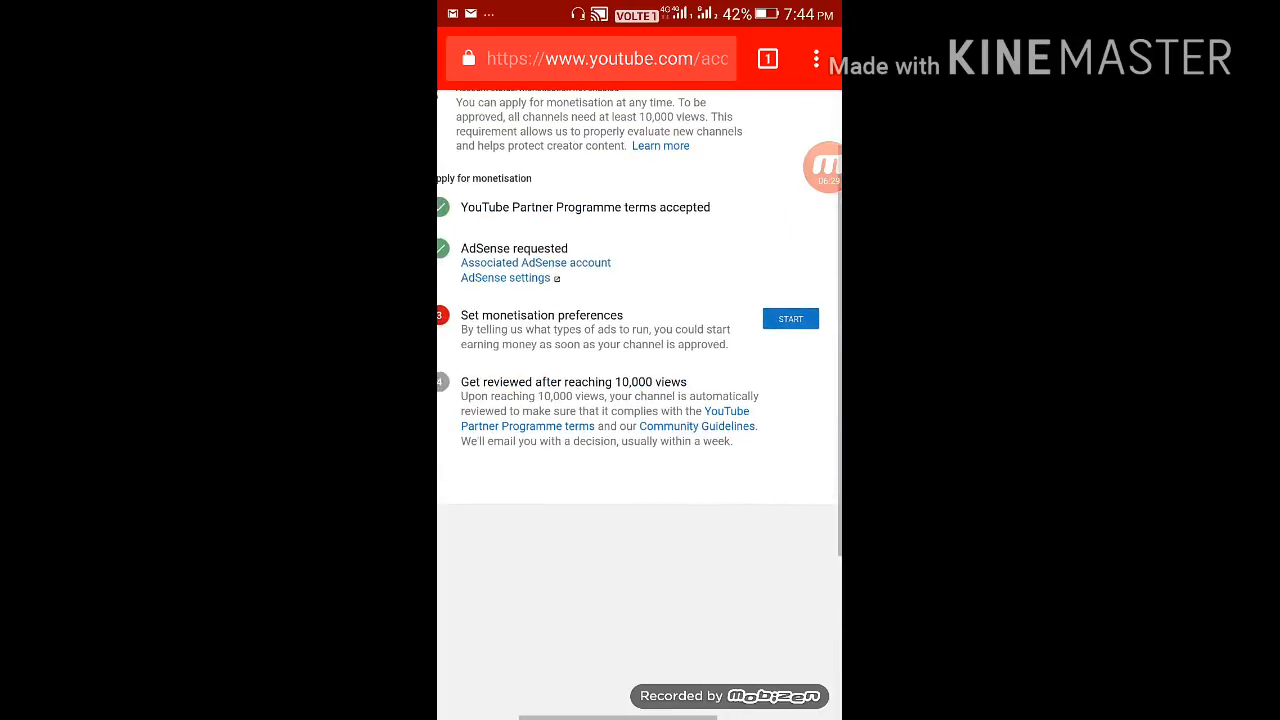
# - Save monetisation preferences with sponsored cards and skippable video ads enabled, then return to the home screen
pyautogui.click(790, 318)
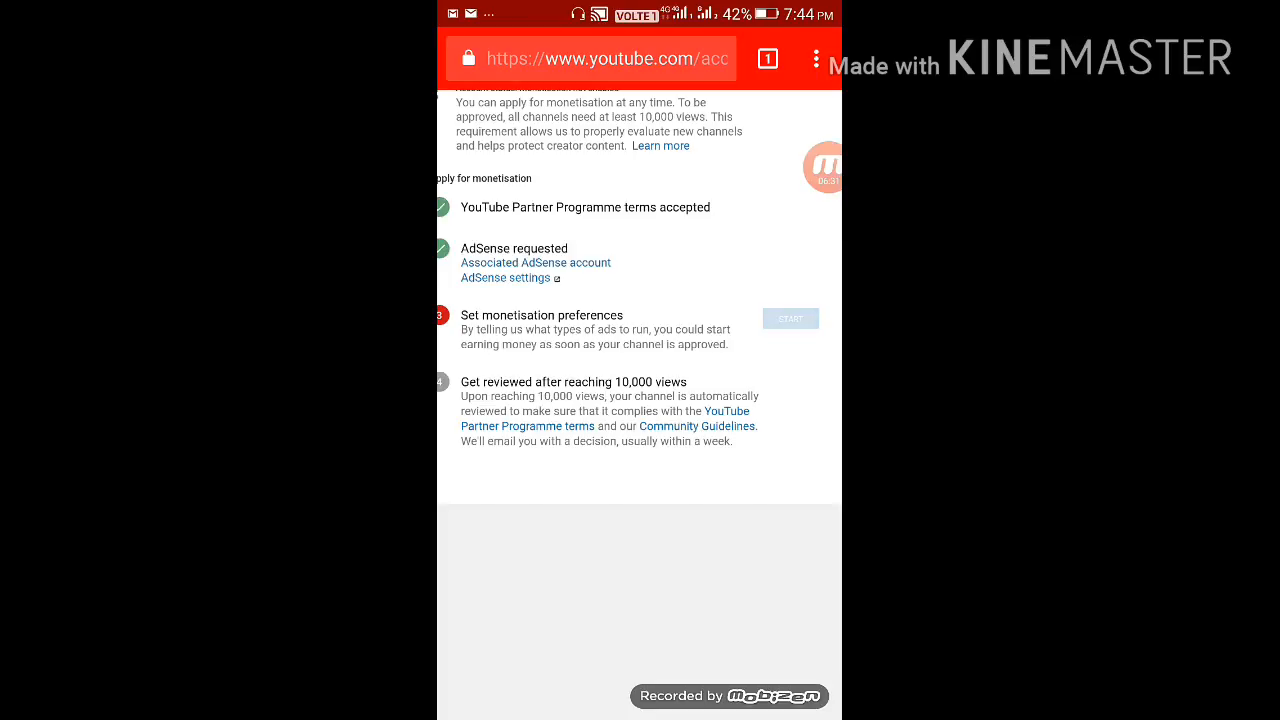
pyautogui.click(790, 318)
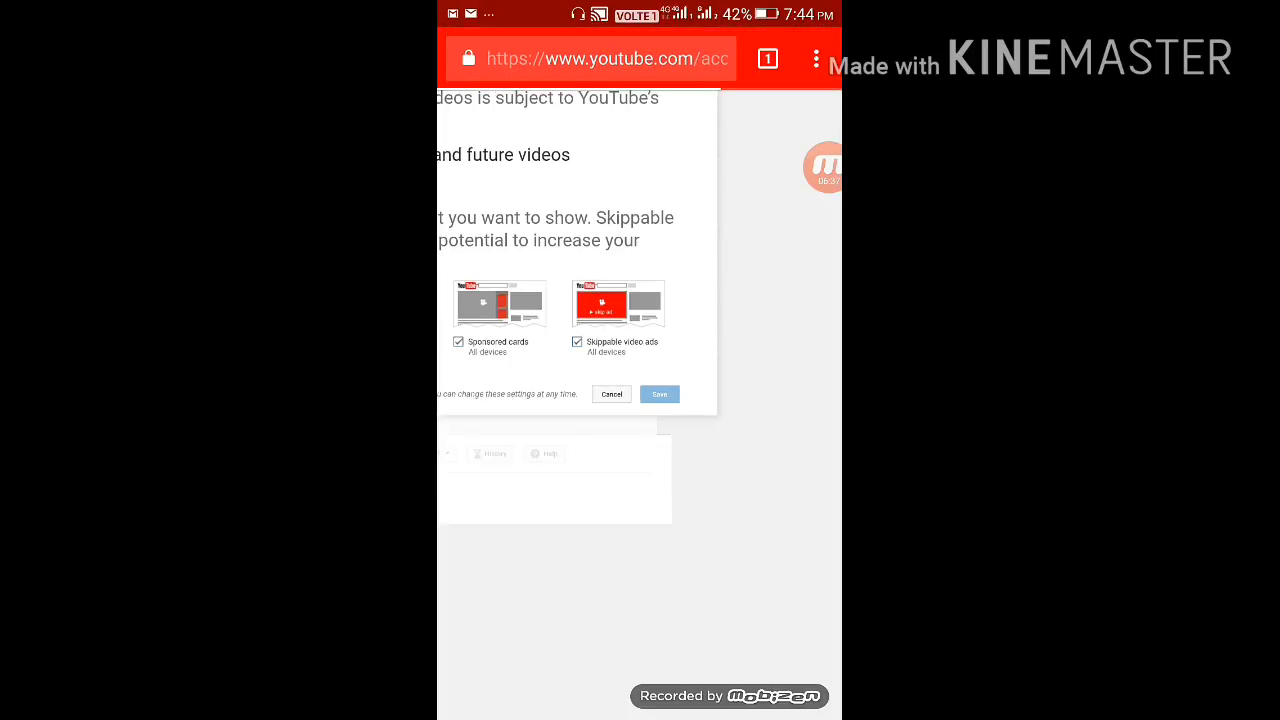
pyautogui.click(660, 392)
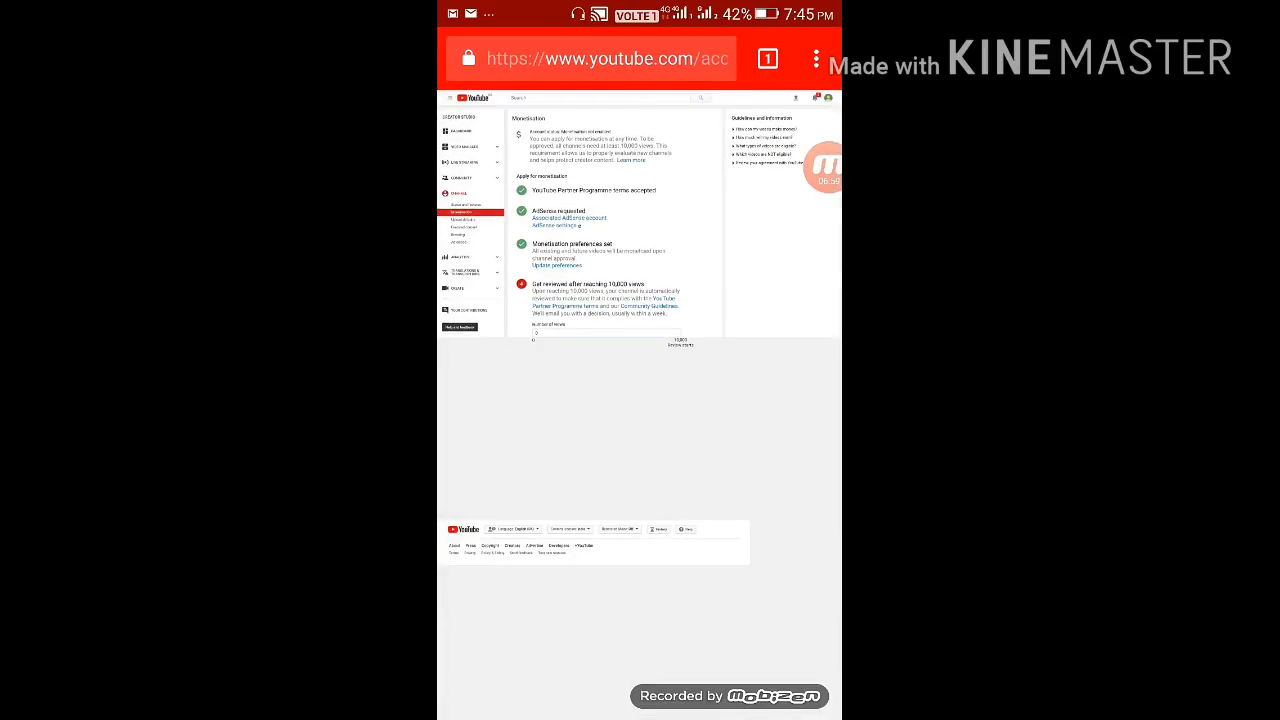
pyautogui.press('Home')
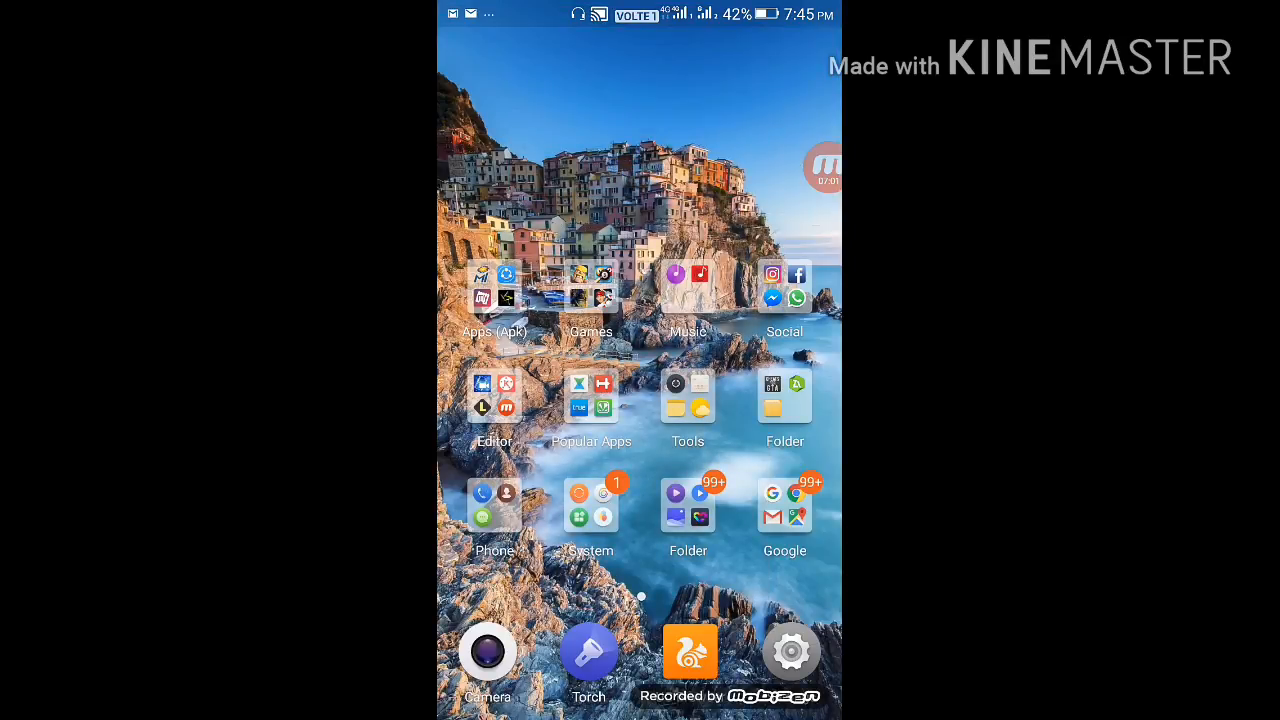